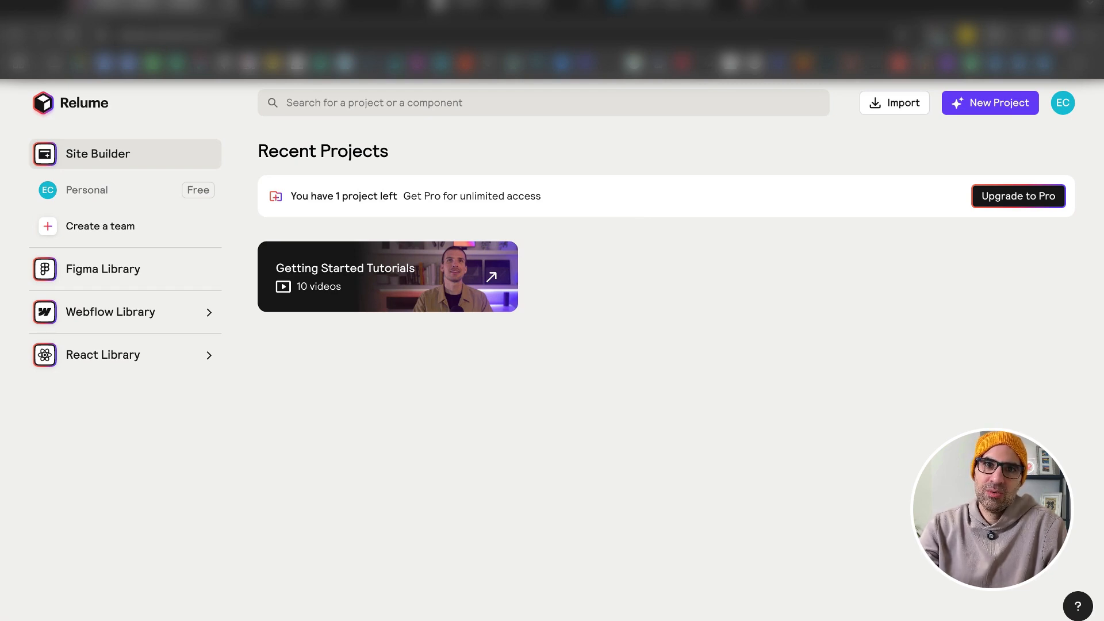
{"action": "mouse_move", "coordinate": [313, 330]}
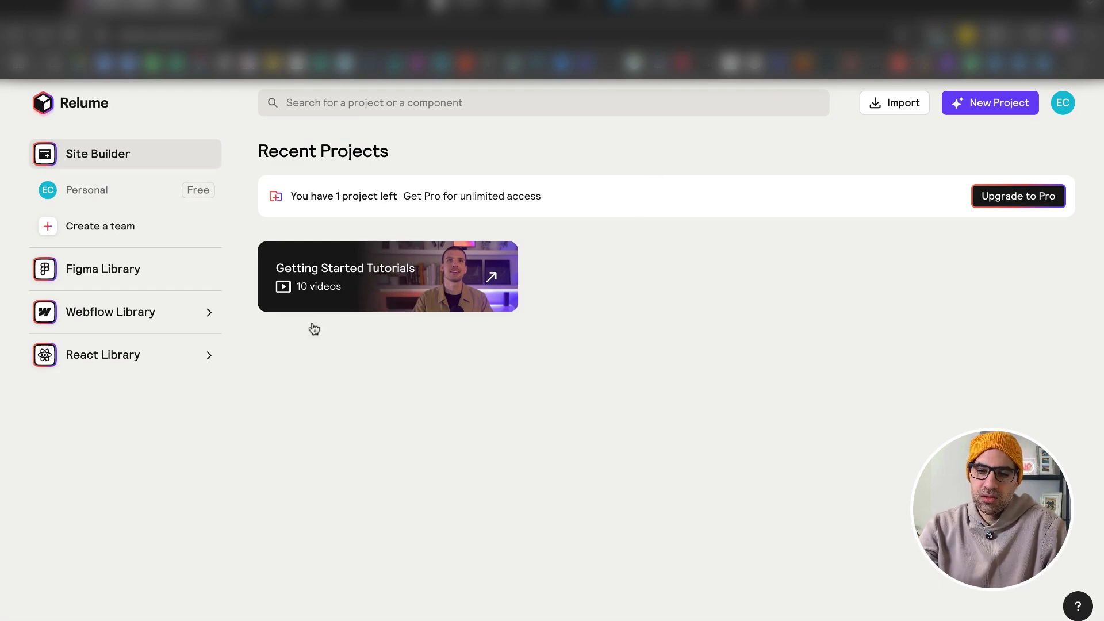
{"action": "mouse_move", "coordinate": [1014, 117]}
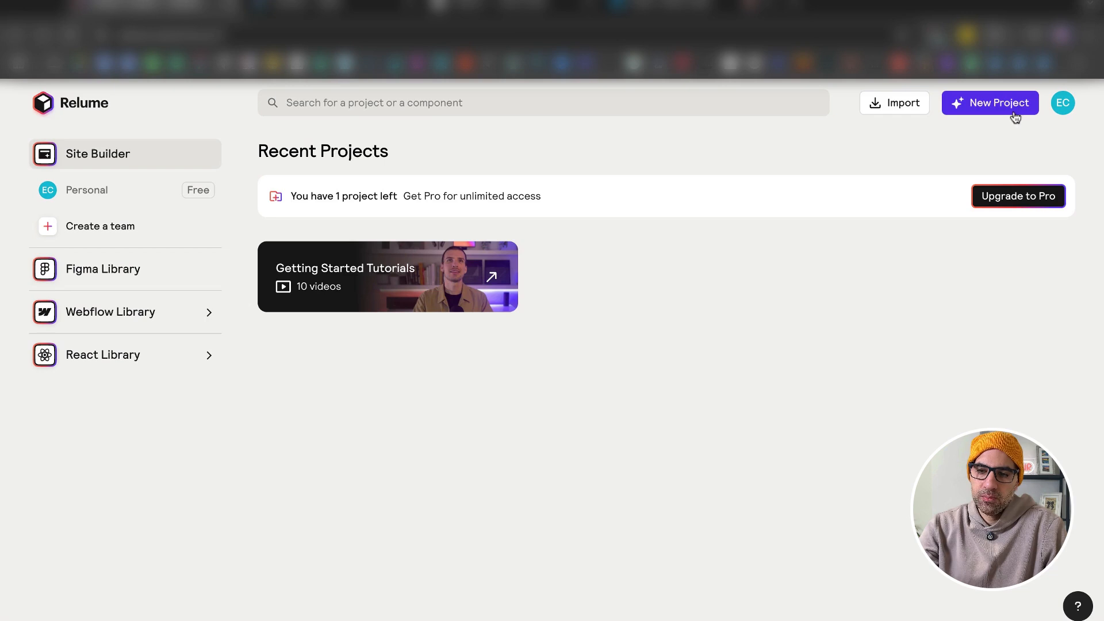
Start an untitled project and describe Bean Café as a cozy coffee shop, keeping 1–5 pages in English (US).
{"action": "left_click", "coordinate": [989, 103]}
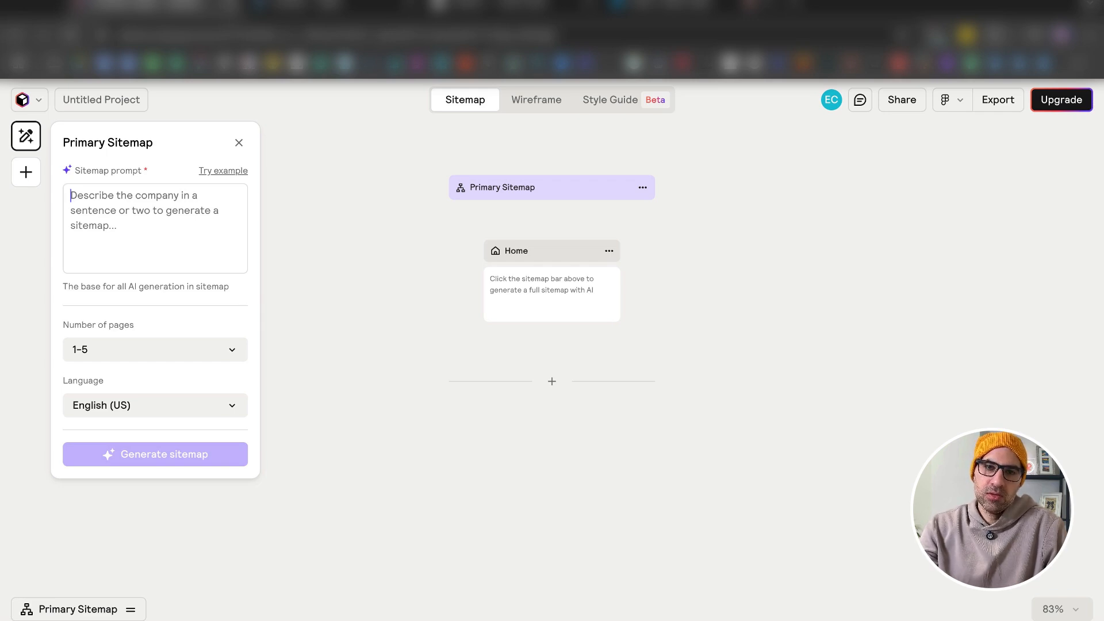
{"action": "mouse_move", "coordinate": [222, 170]}
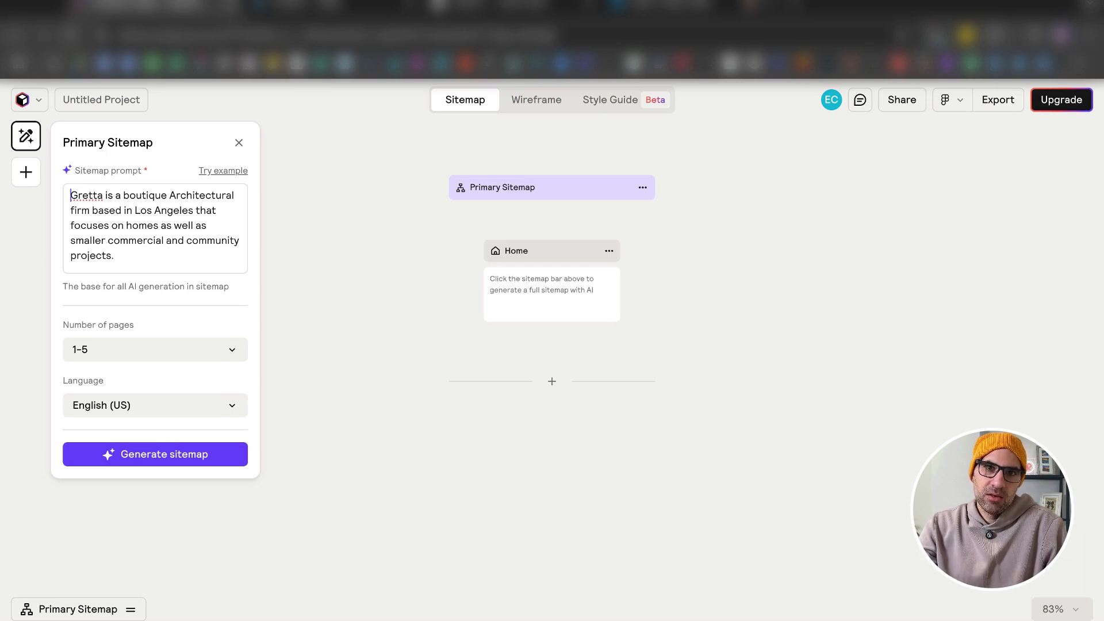
{"action": "left_click_drag", "start_coordinate": [91, 209], "coordinate": [114, 256]}
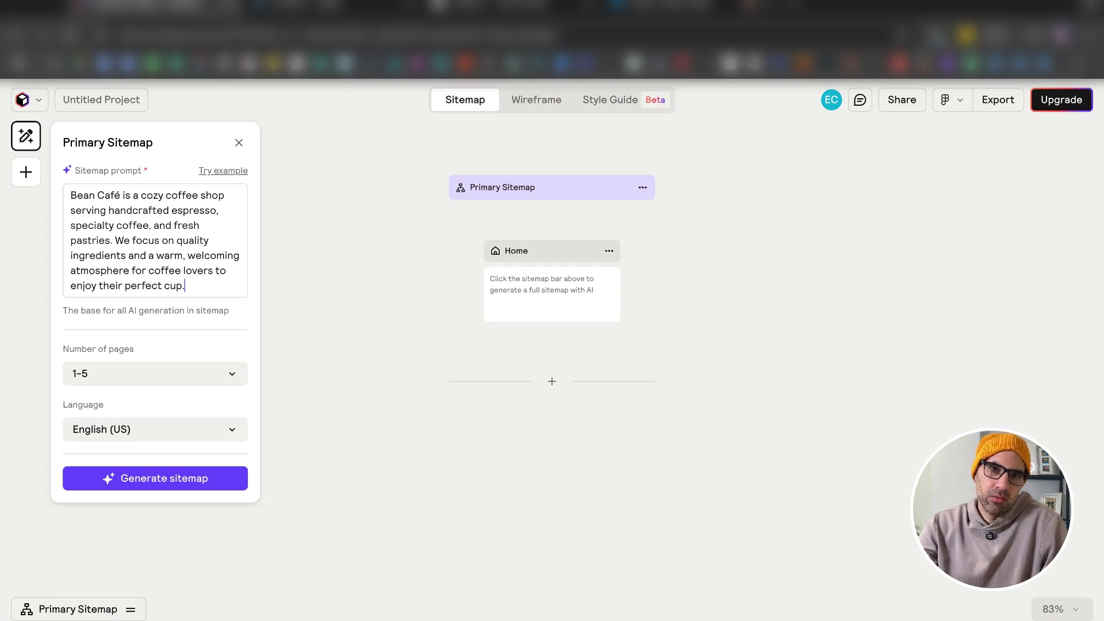
{"action": "left_click", "coordinate": [155, 372]}
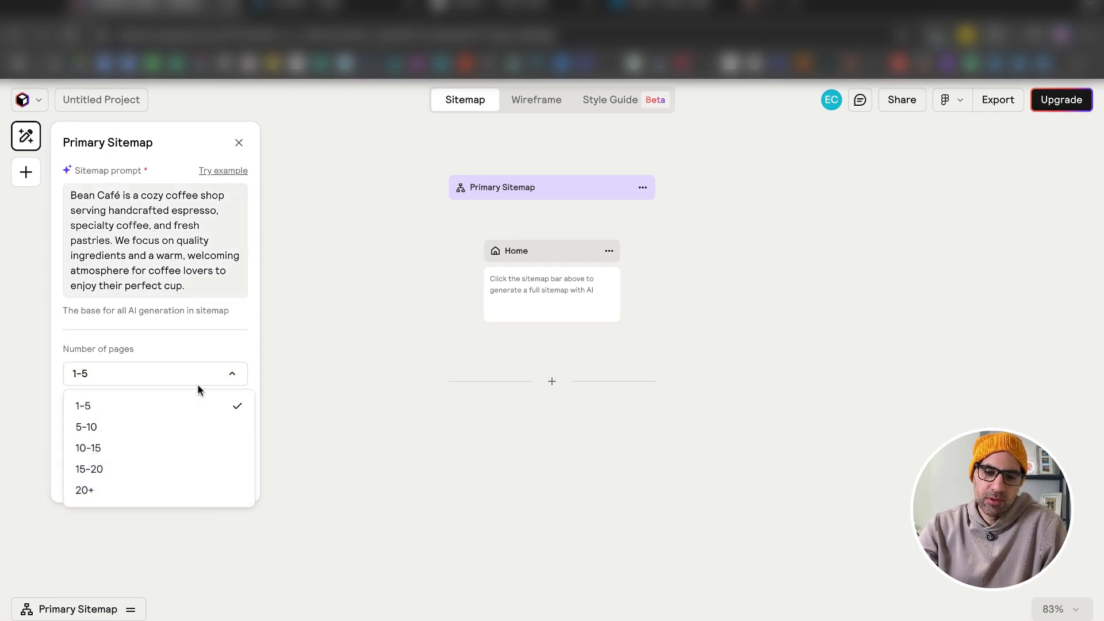
{"action": "left_click", "coordinate": [83, 405]}
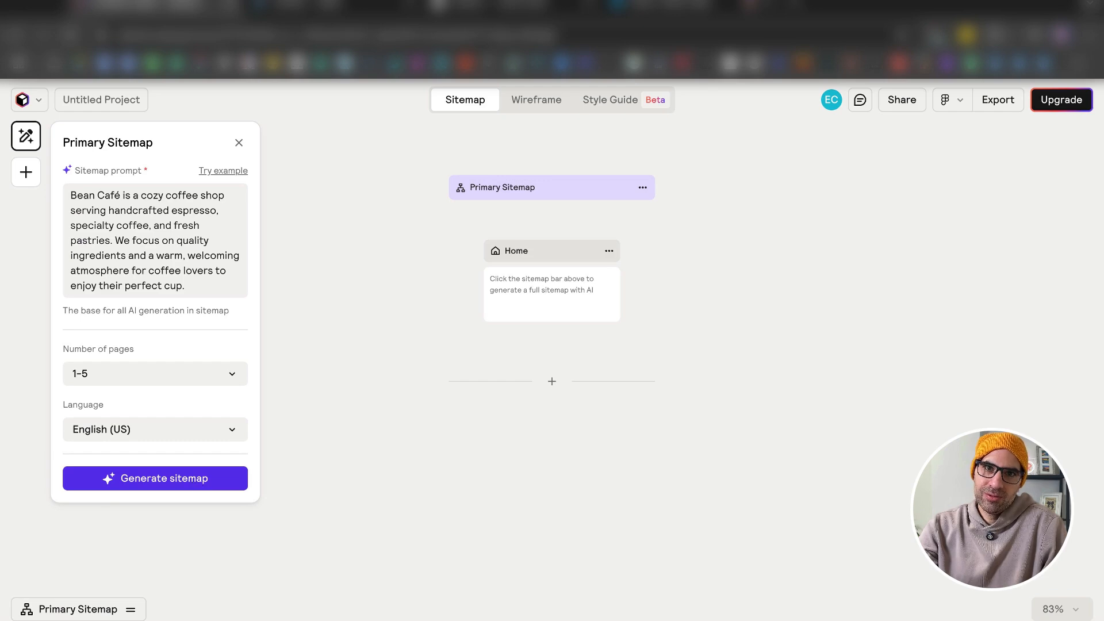
Generate the Bean Café sitemap with Home, Menu, Locations and Blog pages and review it.
{"action": "left_click", "coordinate": [154, 478]}
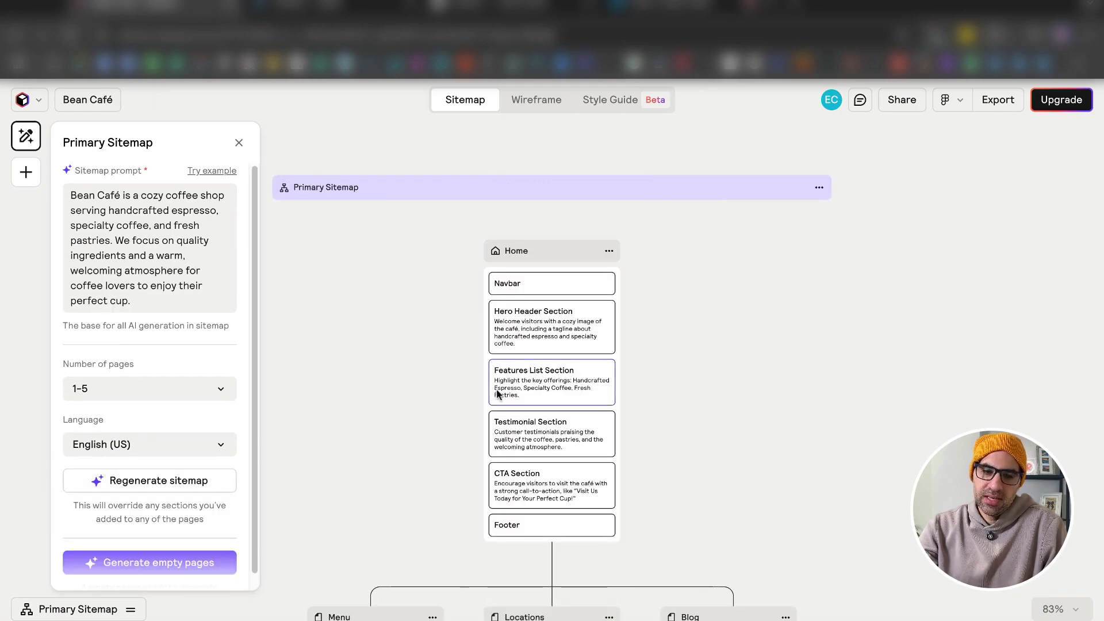
{"action": "scroll", "scroll_direction": "down", "scroll_amount": 3}
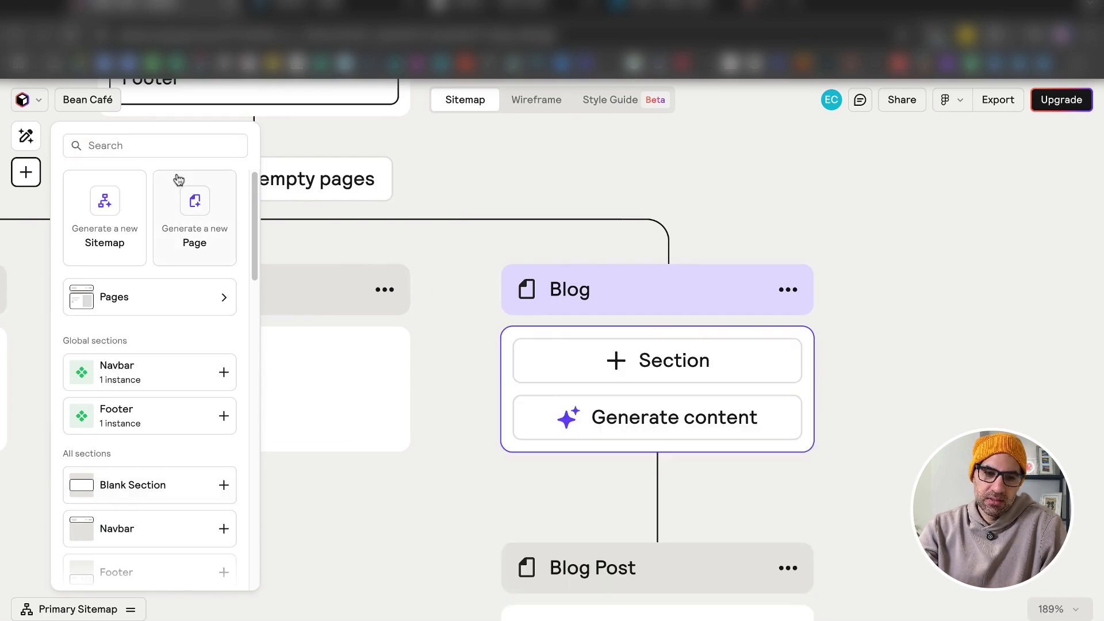
Filter the section library to 'blog', try a Blog List section on the Blog page, then remove it.
{"action": "type", "text": "BLOG"}
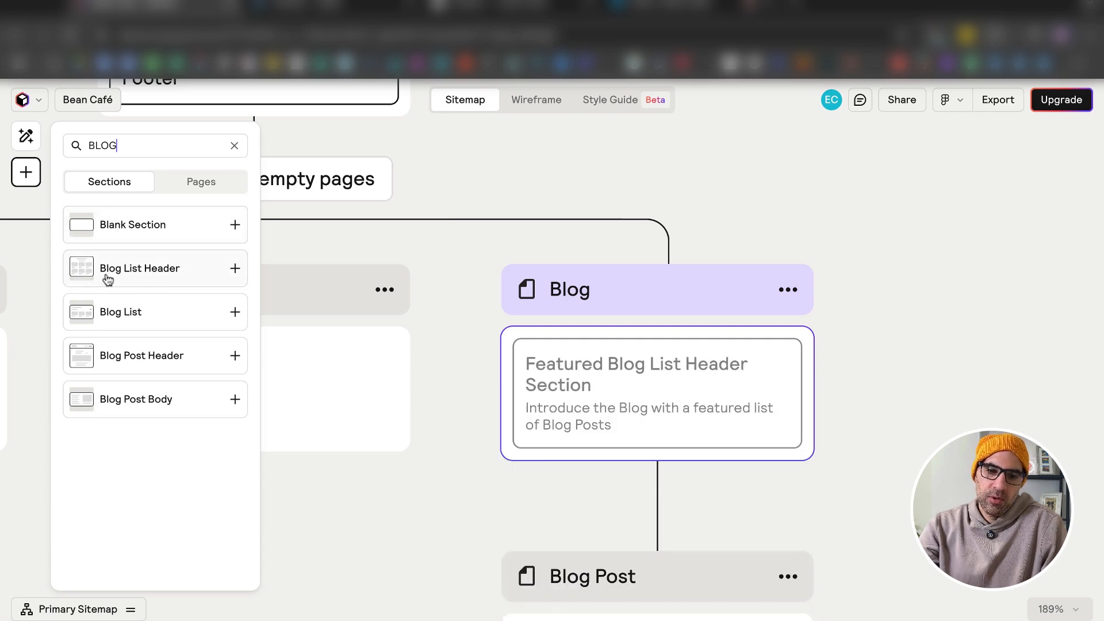
{"action": "left_click", "coordinate": [120, 311]}
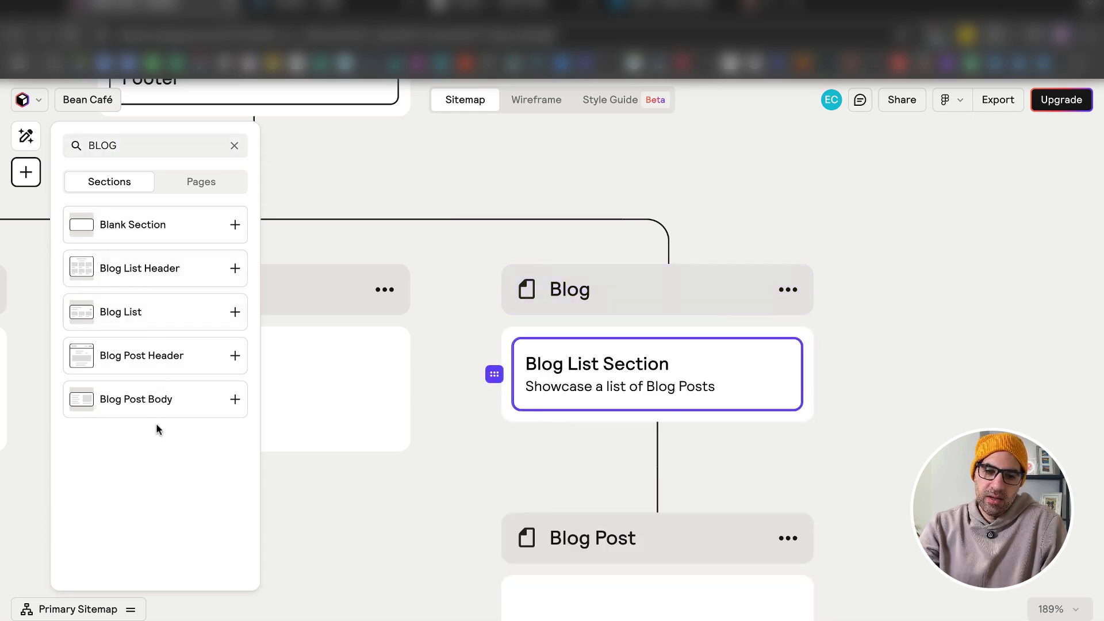
{"action": "left_click", "coordinate": [234, 355]}
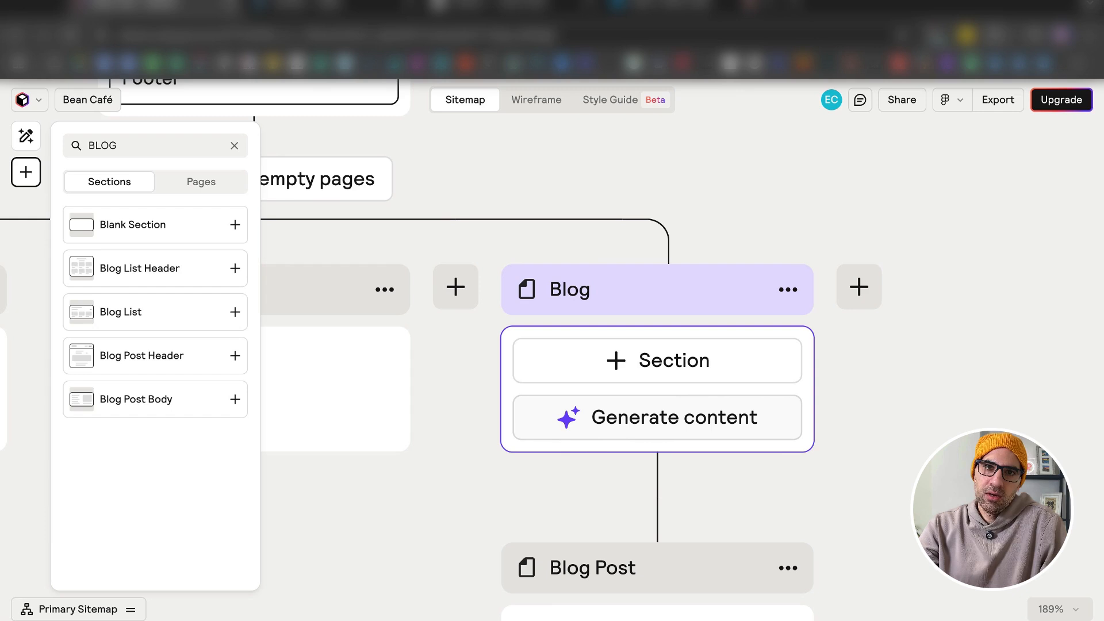
{"action": "left_click", "coordinate": [657, 417]}
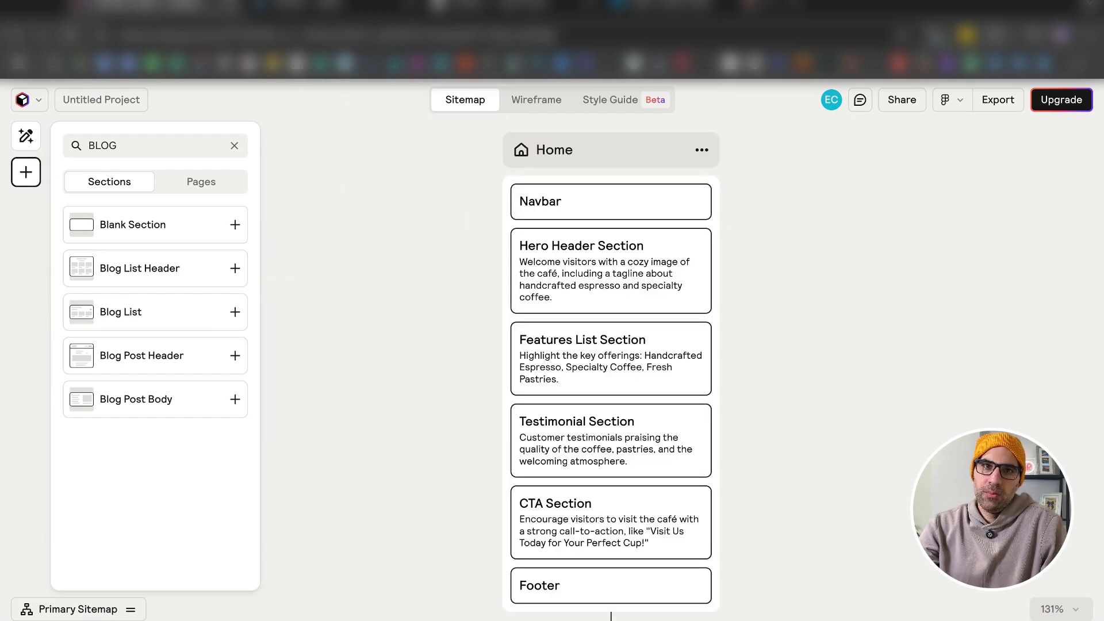
Extend the Hero Header description with 'from all over the world' after 'specialty coffee'.
{"action": "left_click", "coordinate": [609, 270]}
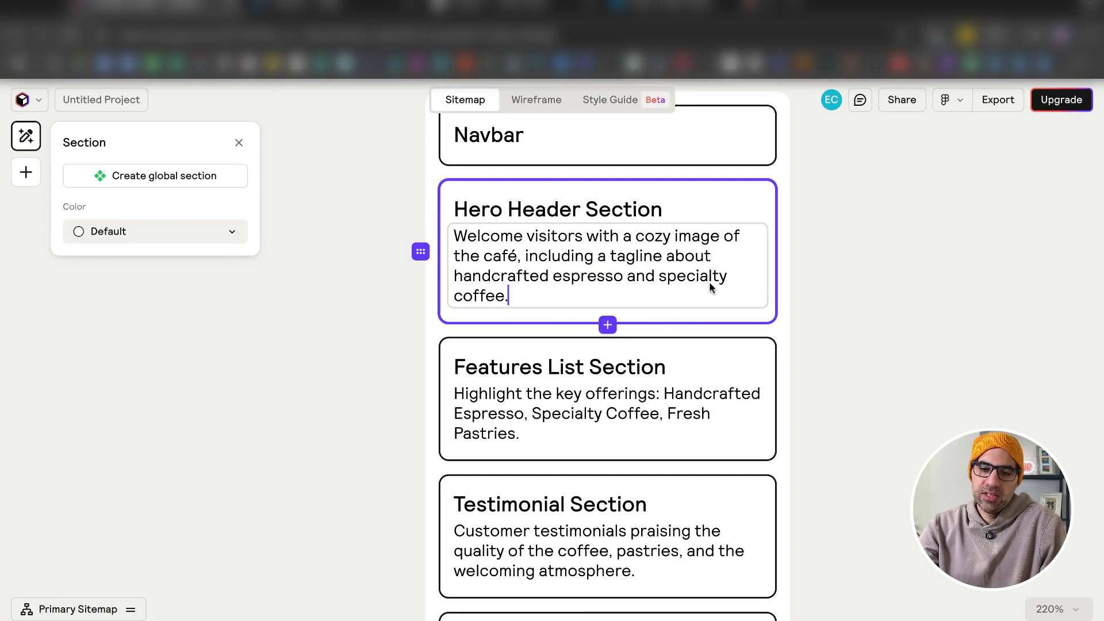
{"action": "type", "text": "deom"}
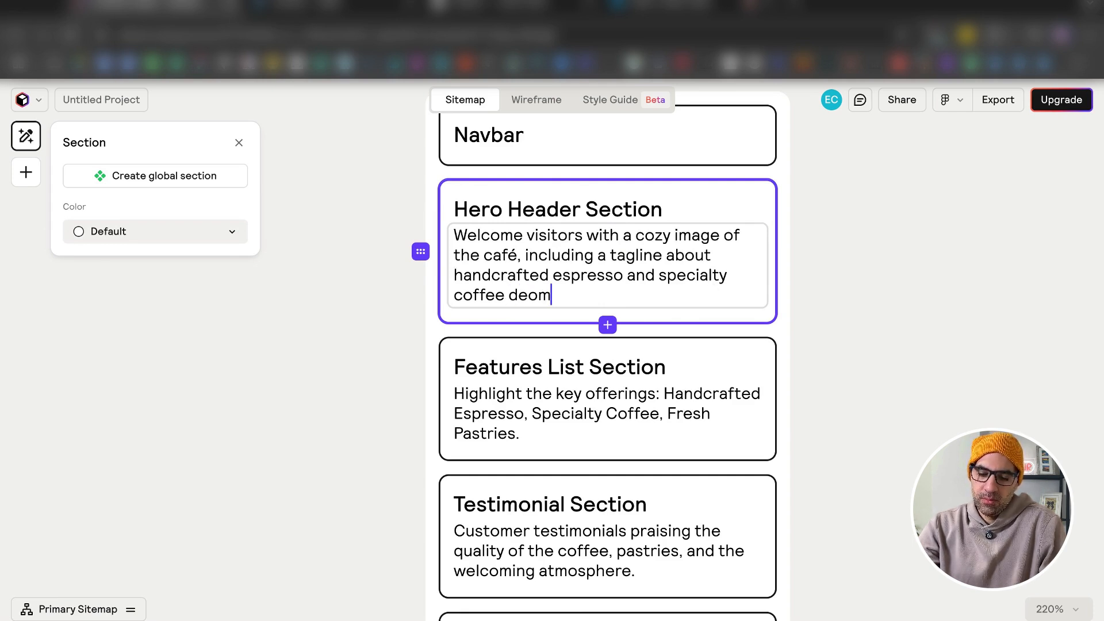
{"action": "type", "text": "all  over the"}
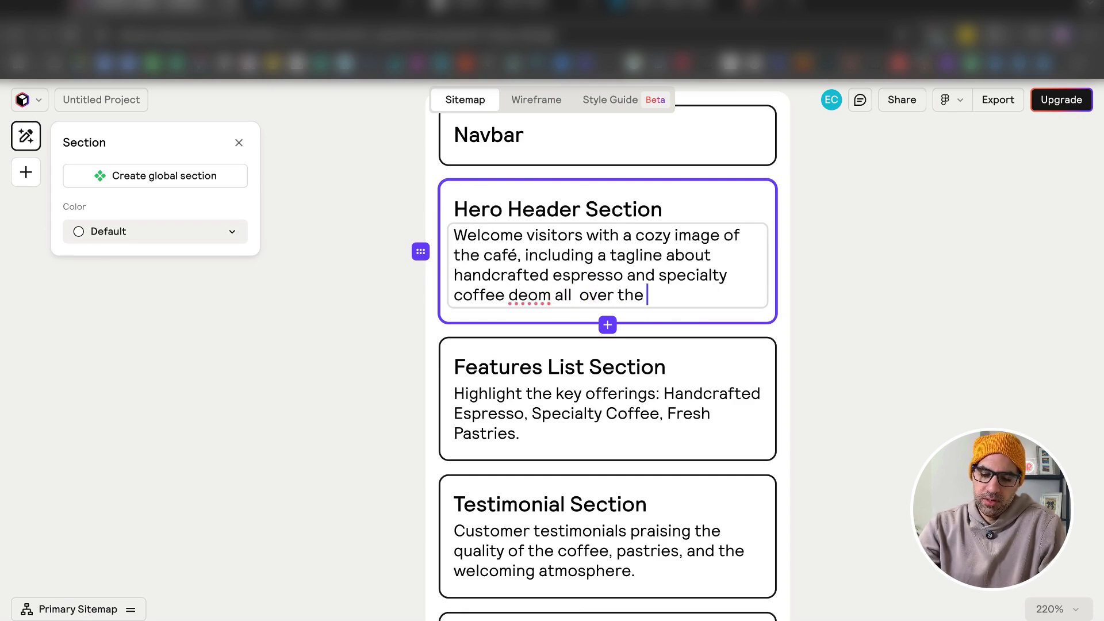
{"action": "type", "text": "world"}
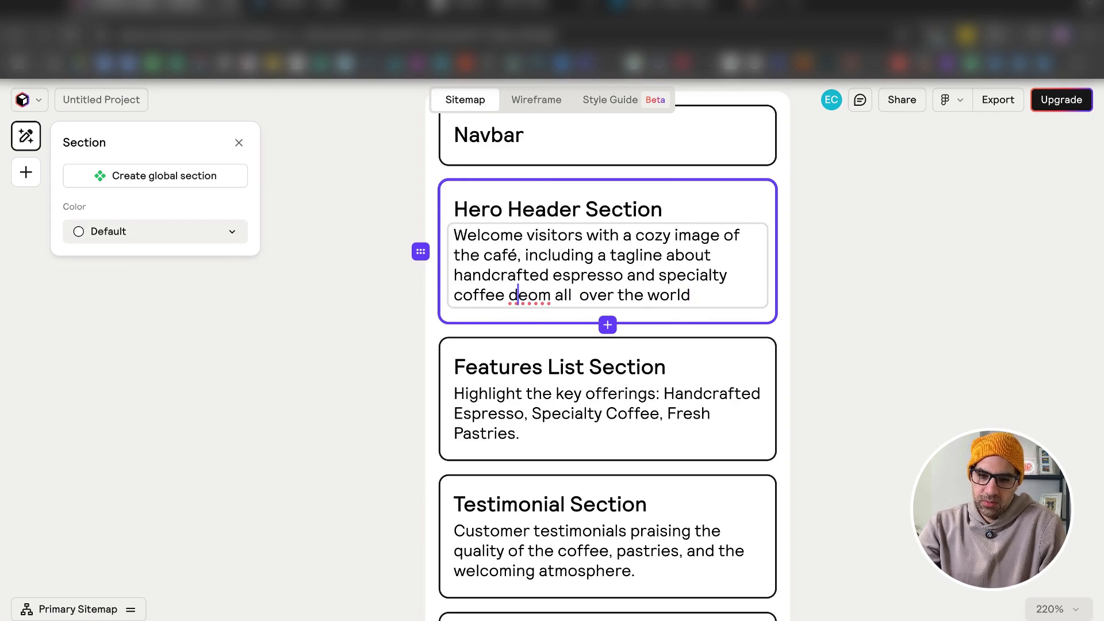
{"action": "type", "text": "from"}
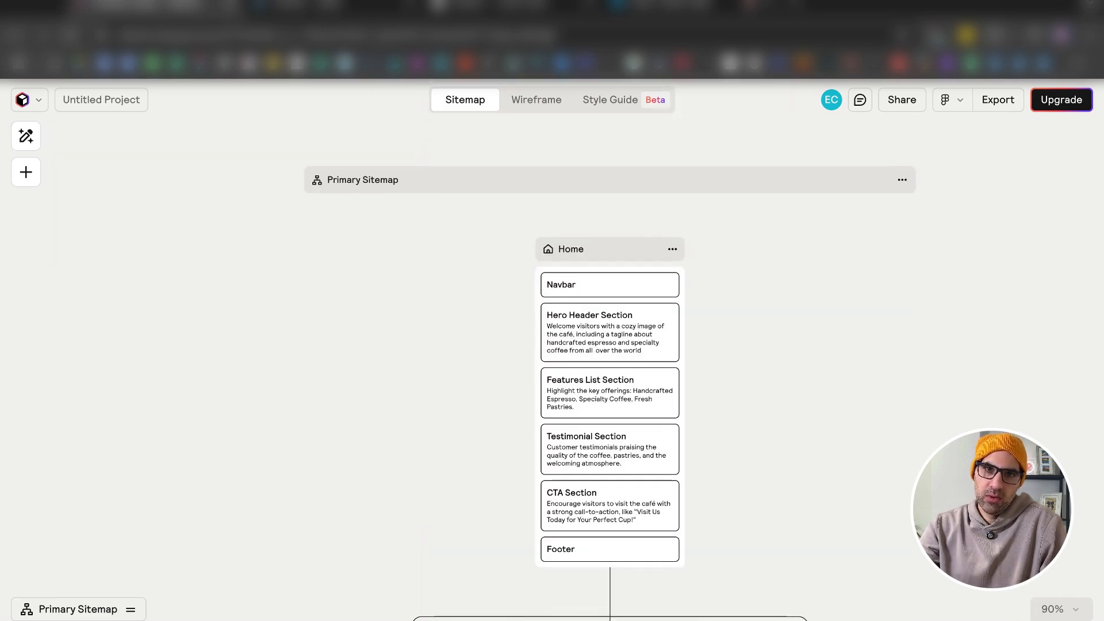
{"action": "mouse_move", "coordinate": [536, 99]}
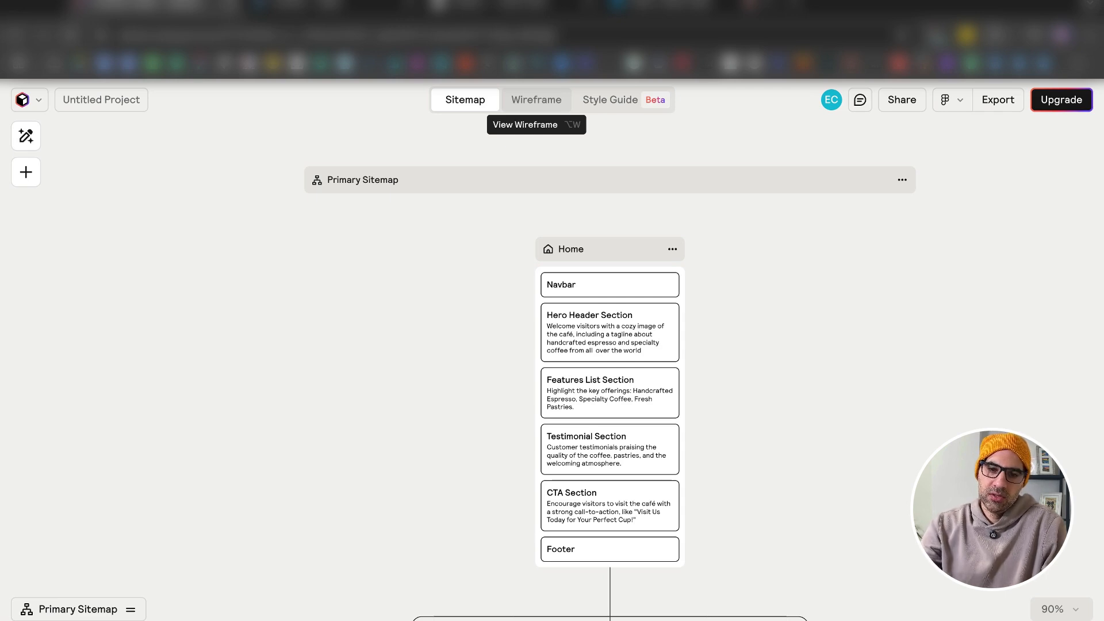
Switch the project to the Wireframe view showing the Home page layout.
{"action": "left_click", "coordinate": [535, 99]}
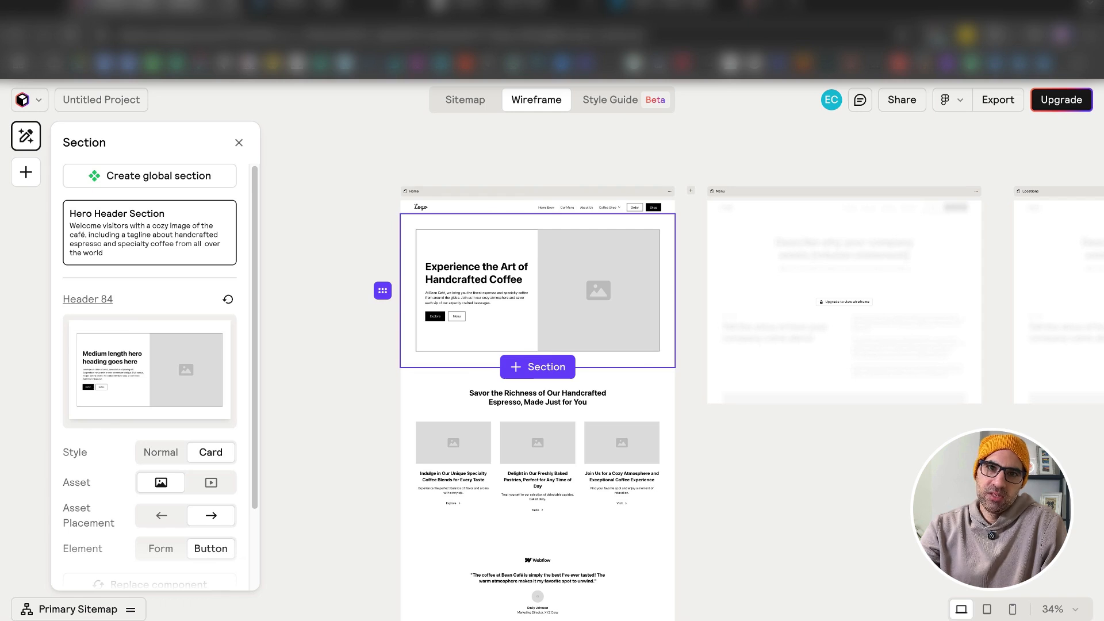
Try plain style and video variants, ending on the full-width Header 5 with background image and button.
{"action": "left_click", "coordinate": [160, 452]}
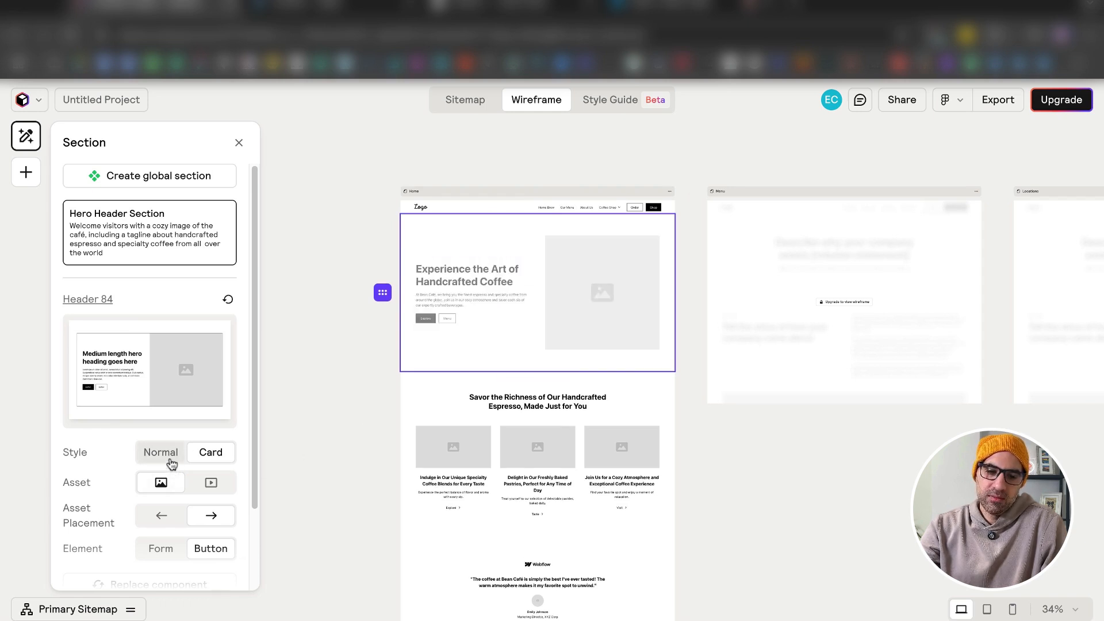
{"action": "left_click", "coordinate": [209, 452]}
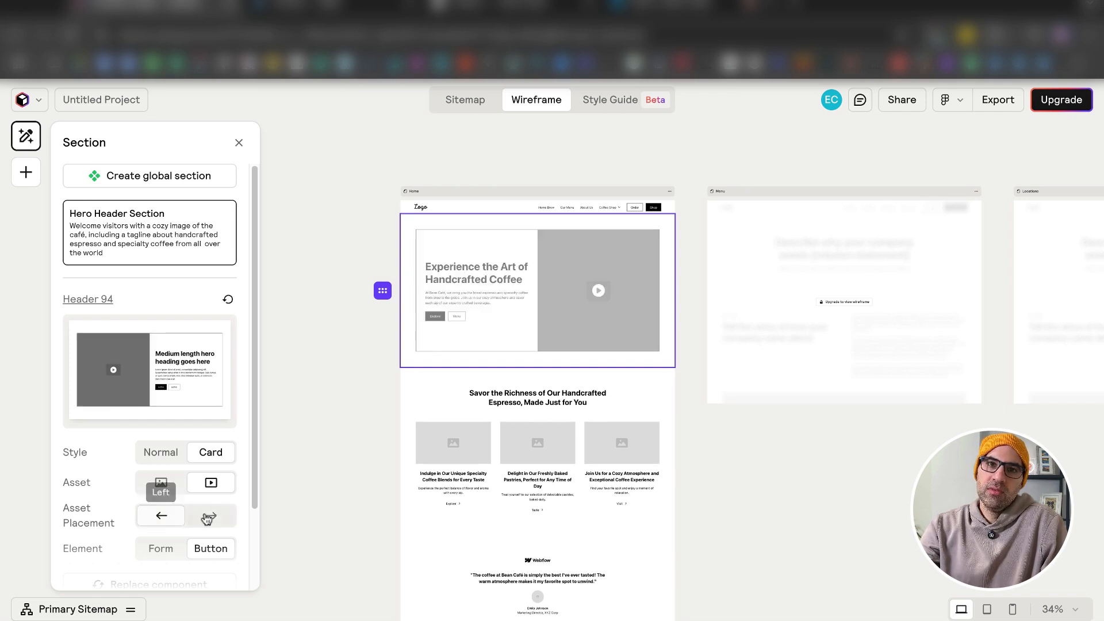
{"action": "left_click", "coordinate": [209, 516]}
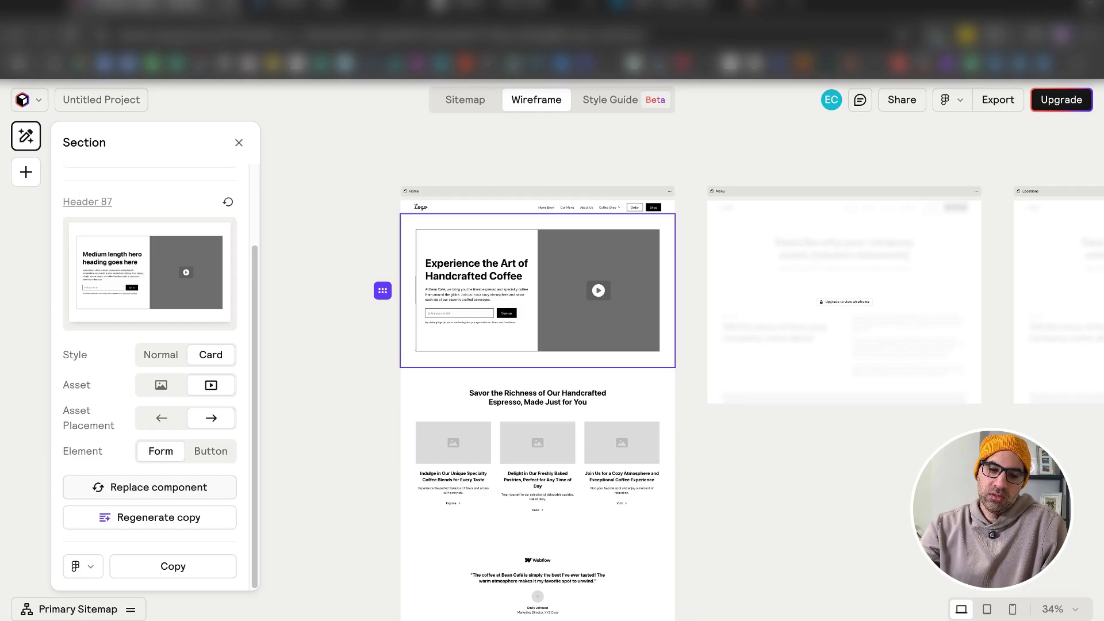
{"action": "left_click", "coordinate": [150, 487]}
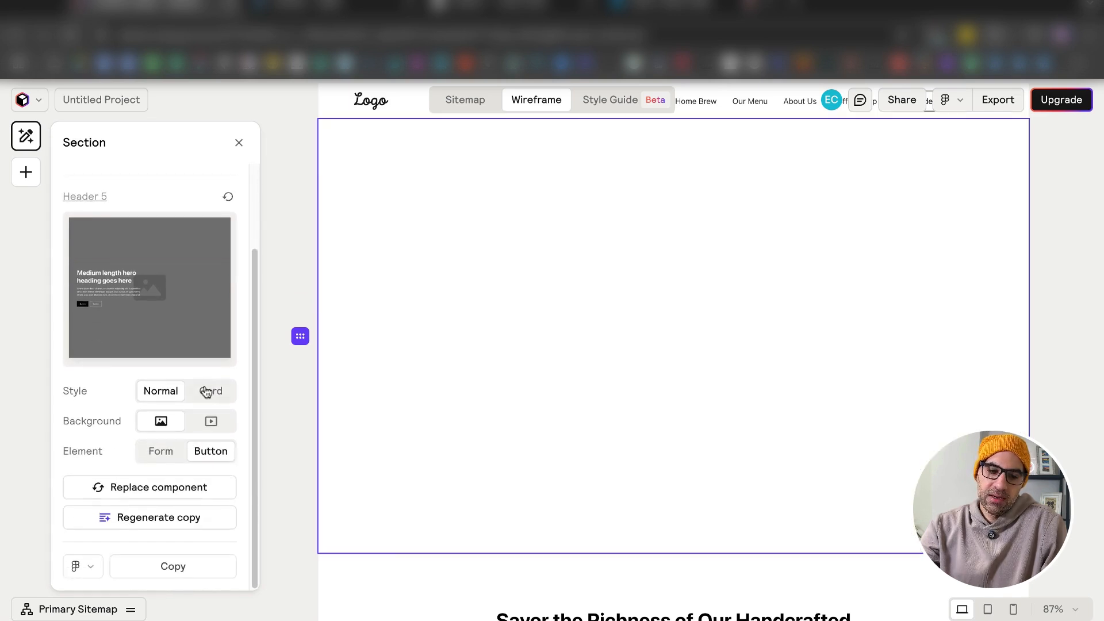
Regenerate the hero section's copy from its title and updated description.
{"action": "left_click", "coordinate": [150, 516]}
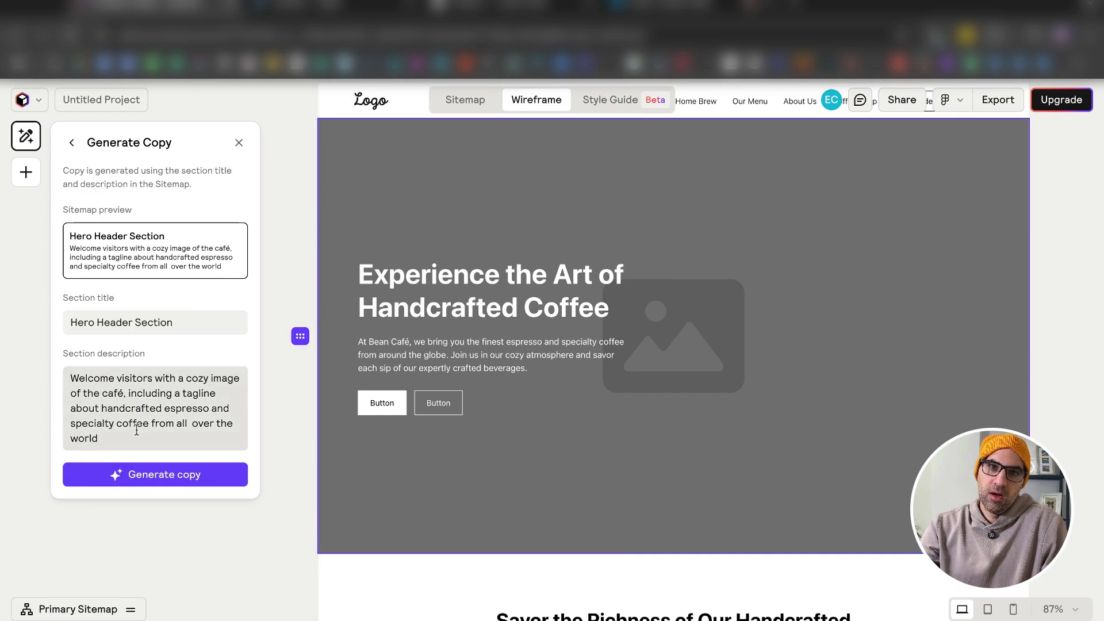
{"action": "left_click", "coordinate": [155, 474]}
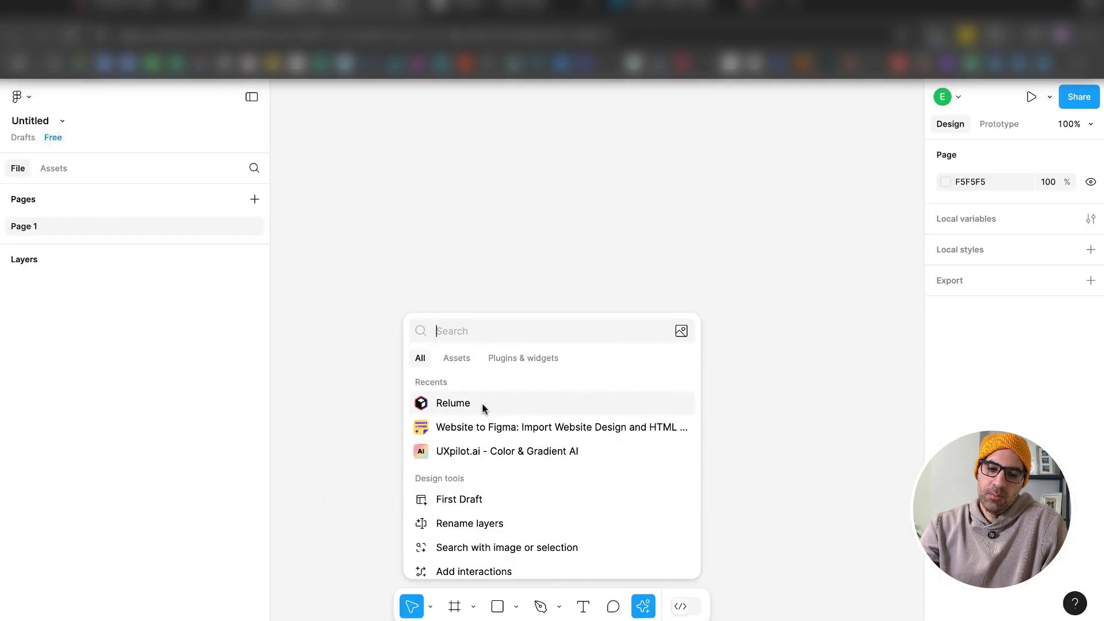
Launch the Relume plugin in Figma and add the Untitled Project's Primary Sitemap wireframe.
{"action": "left_click", "coordinate": [453, 402]}
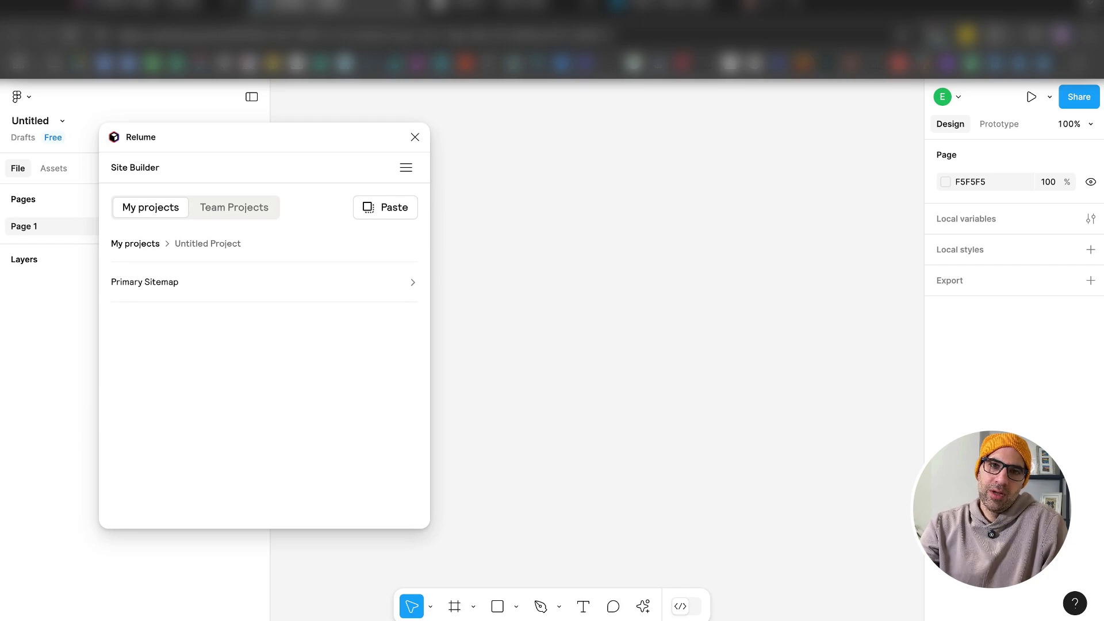
{"action": "mouse_move", "coordinate": [184, 308]}
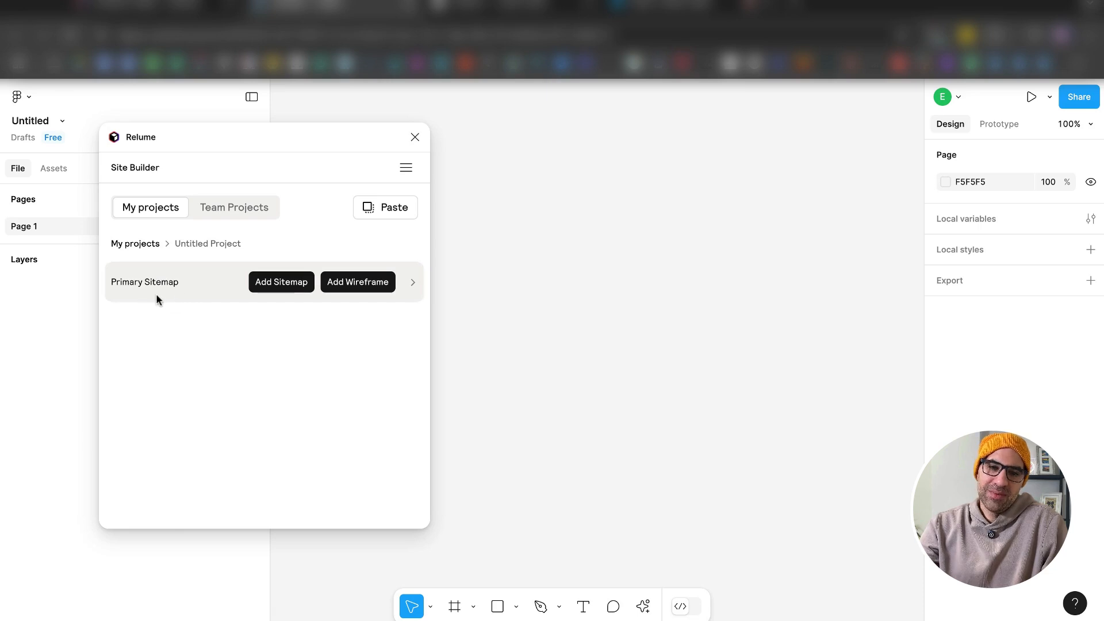
{"action": "mouse_move", "coordinate": [358, 282]}
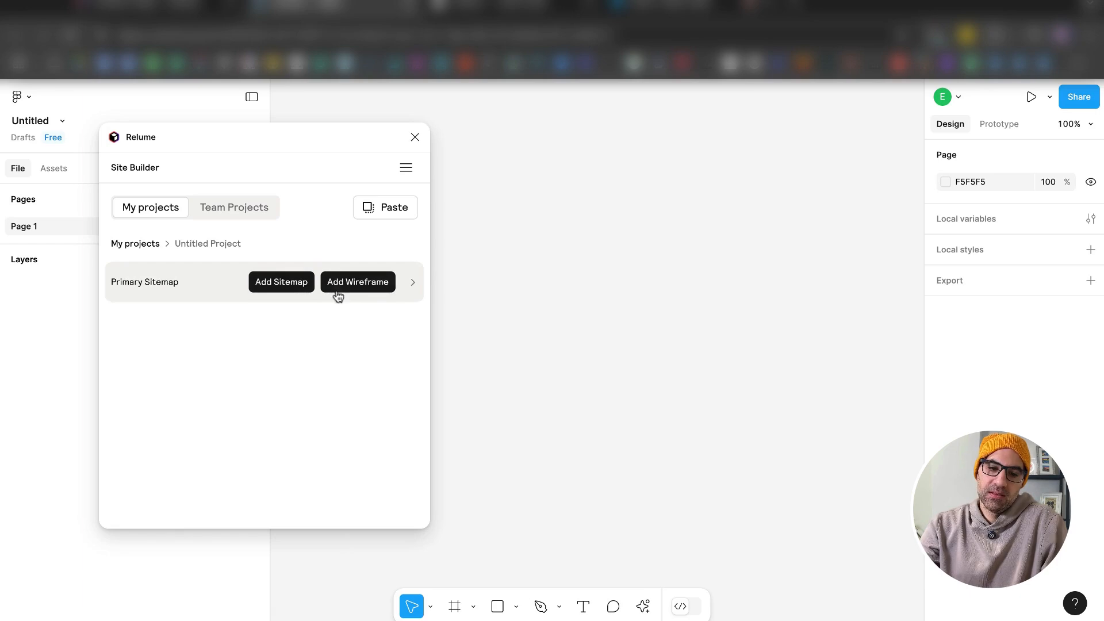
{"action": "left_click", "coordinate": [356, 281]}
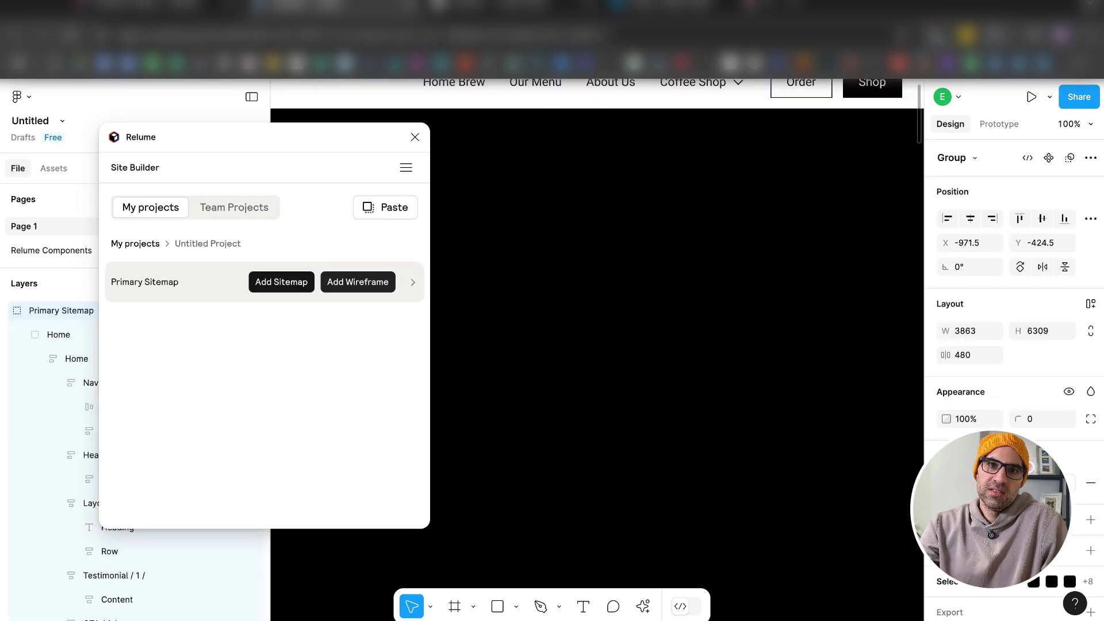
Inspect the pasted Primary Sitemap group with Home Brew and Our Menu navigation on the canvas.
{"action": "right_click", "coordinate": [672, 356]}
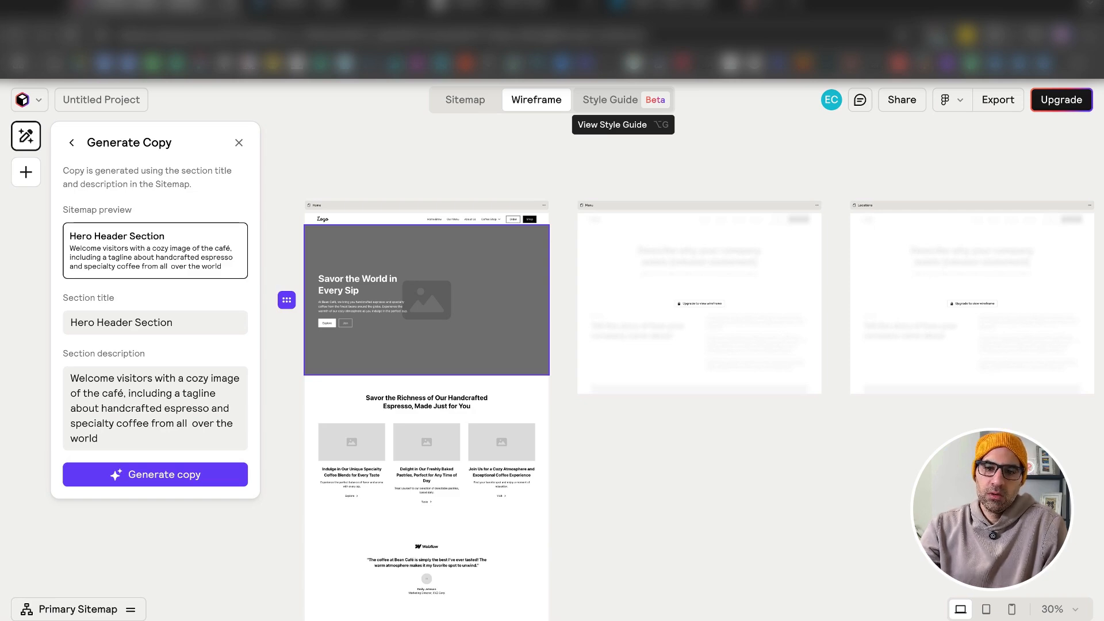
Show the Style Guide with Concept 1's Pomegranate, Barberry and Dodger palette beside the Home preview.
{"action": "left_click", "coordinate": [609, 99]}
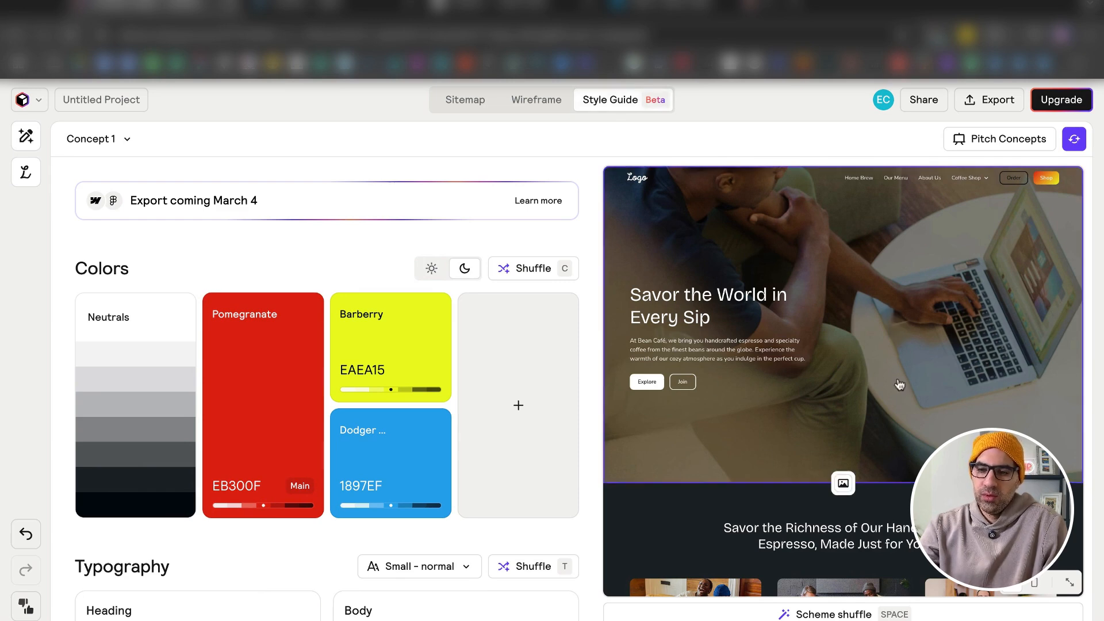
Reshuffle Concept 1's dark palette to a Saratoga-led green scheme with Cherry, Raw Umber and Disco.
{"action": "scroll", "scroll_direction": "down", "scroll_amount": 3}
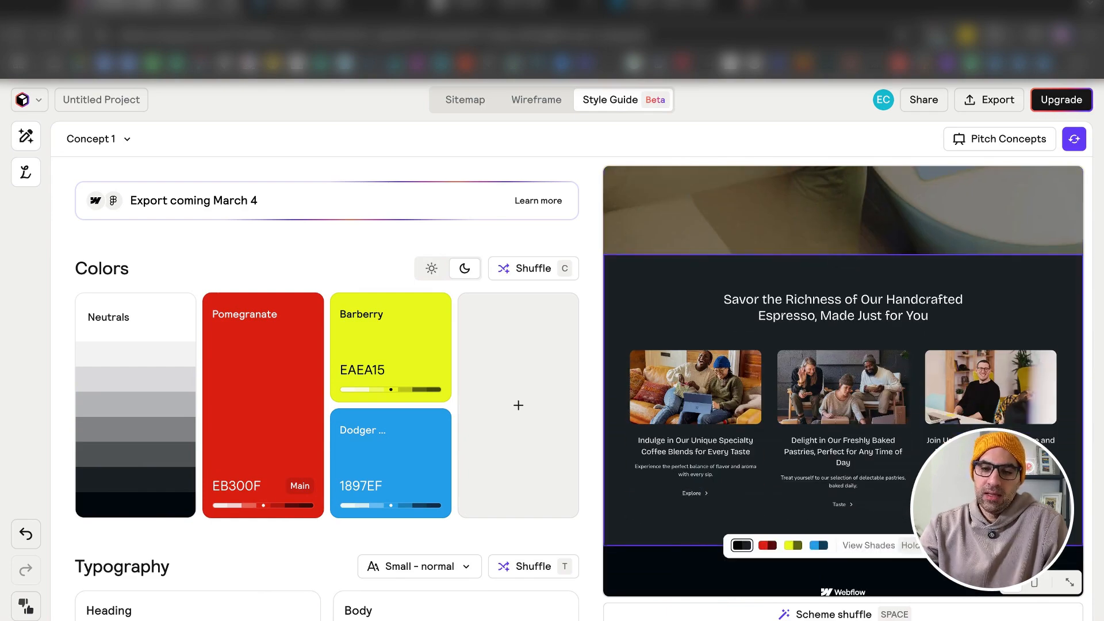
{"action": "mouse_move", "coordinate": [429, 268]}
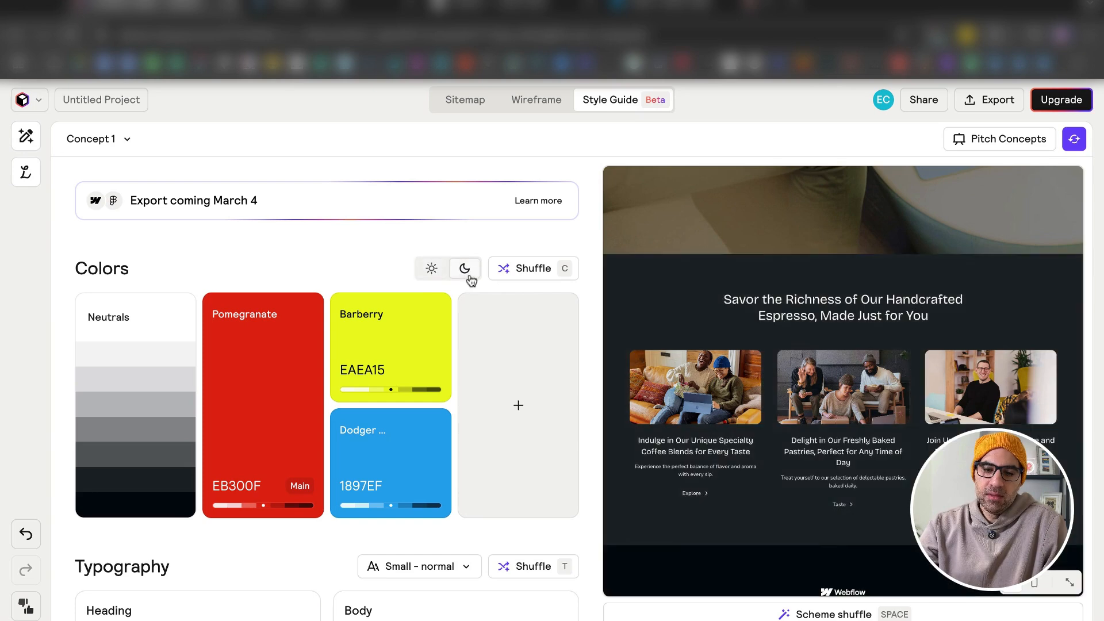
{"action": "left_click", "coordinate": [532, 268]}
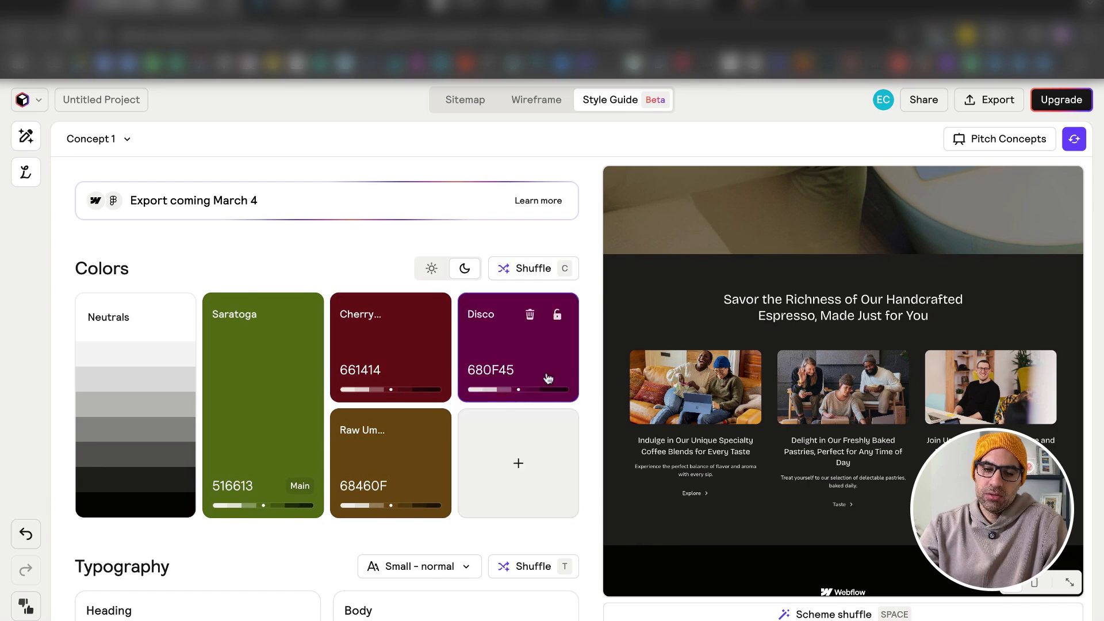
{"action": "scroll", "scroll_direction": "down", "scroll_amount": 3}
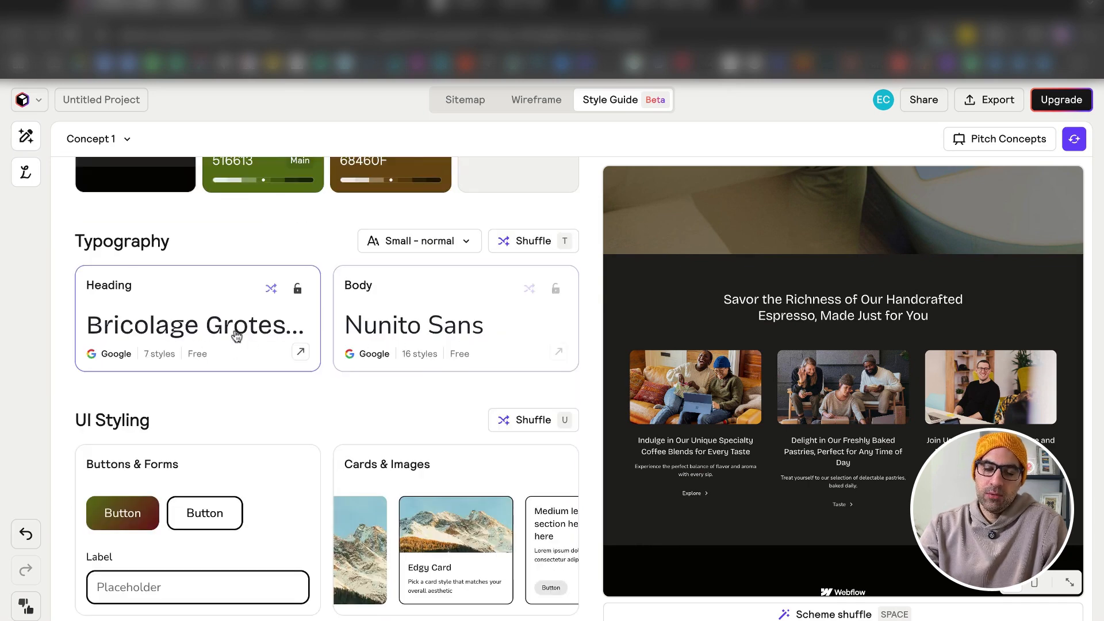
Pick Display fonts, like Lobster, and land on Oleo Script Swash Caps headings with Libre Franklin body.
{"action": "left_click", "coordinate": [25, 135]}
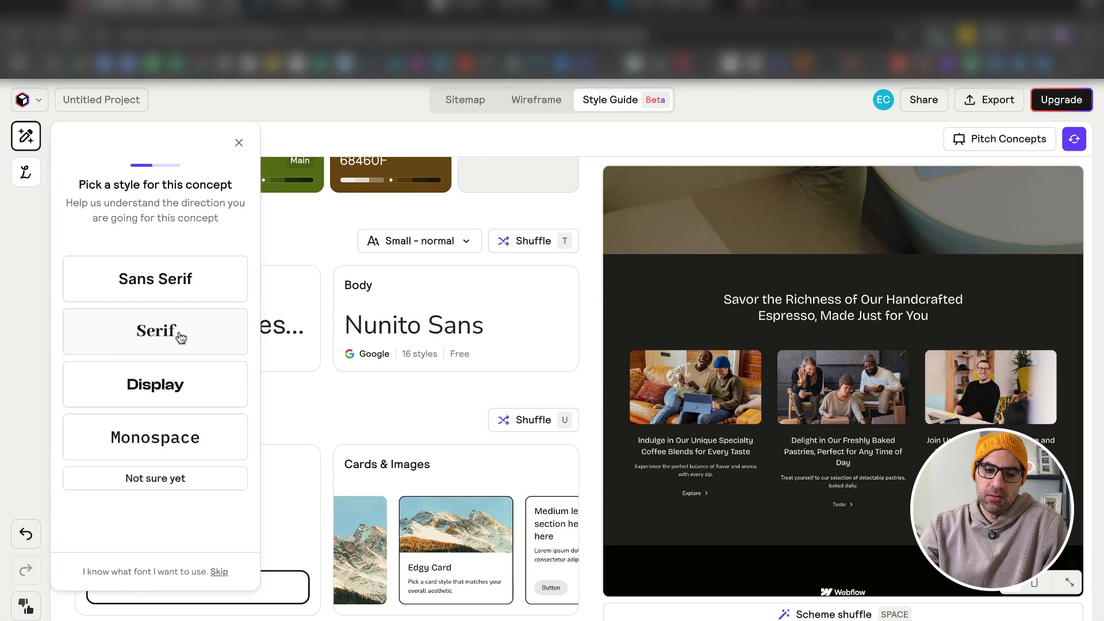
{"action": "left_click", "coordinate": [154, 384]}
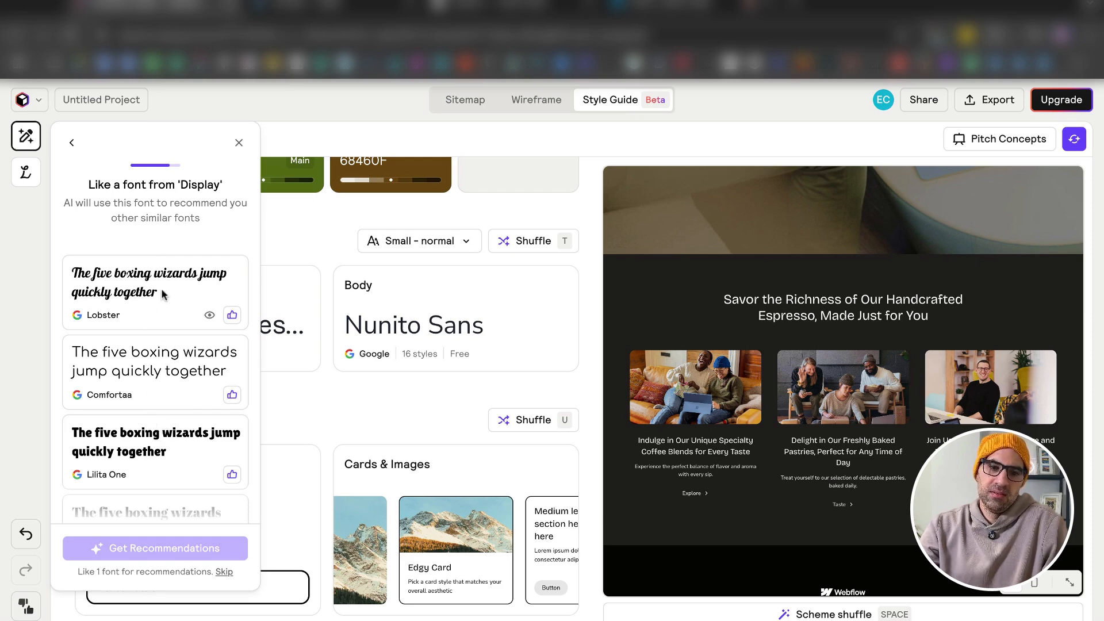
{"action": "left_click", "coordinate": [155, 547]}
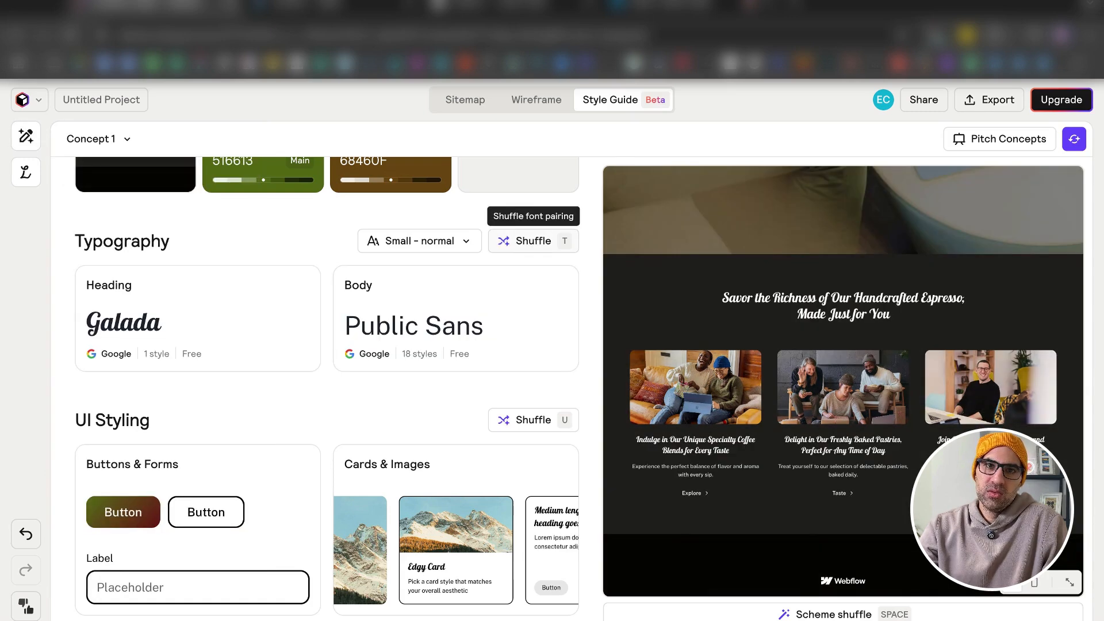
{"action": "left_click", "coordinate": [533, 241]}
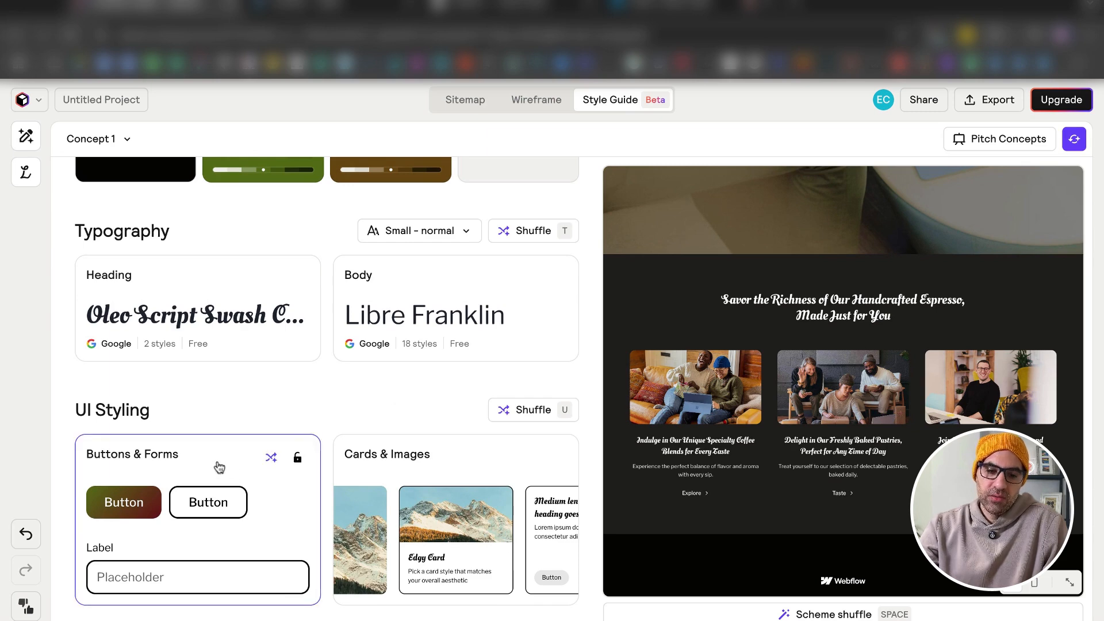
{"action": "mouse_move", "coordinate": [182, 457]}
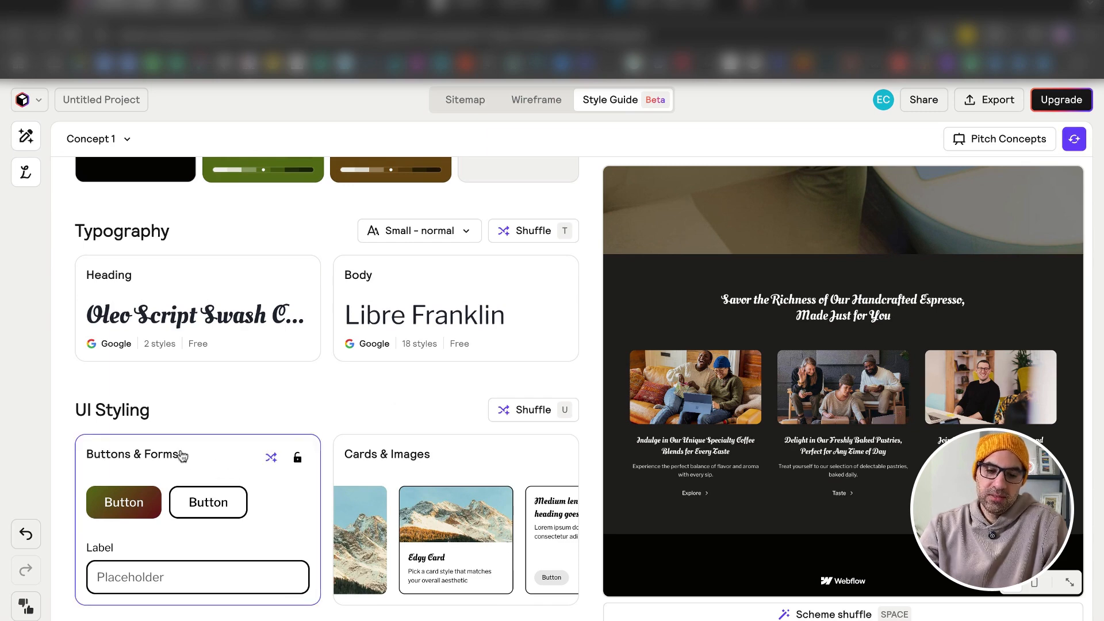
Restyle buttons to a flat squared look and give cards square corners.
{"action": "left_click", "coordinate": [270, 456]}
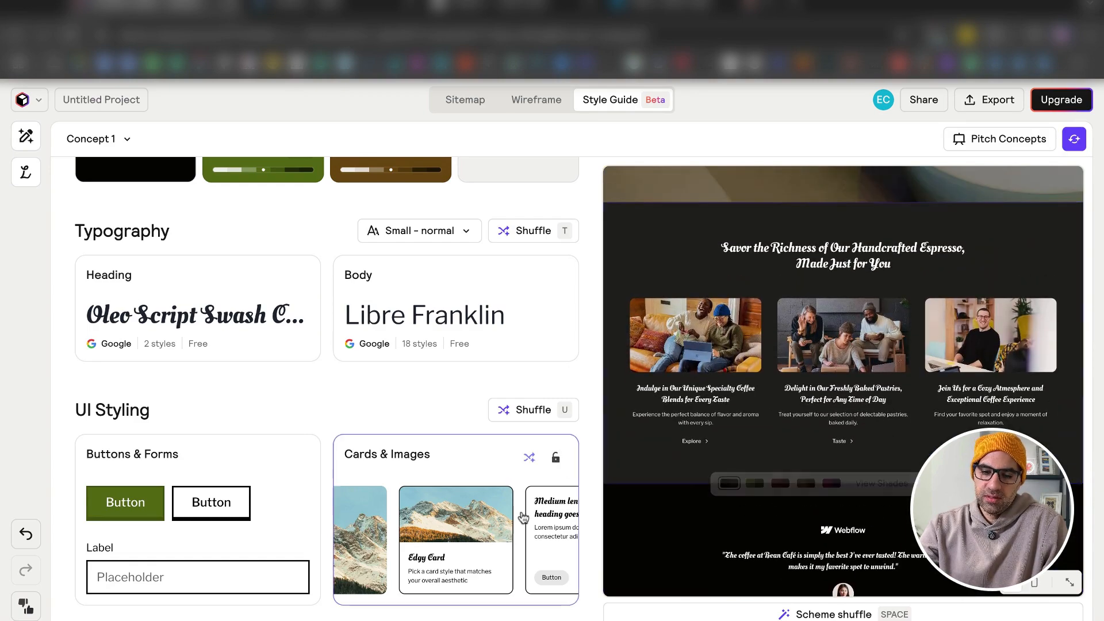
{"action": "left_click", "coordinate": [556, 456]}
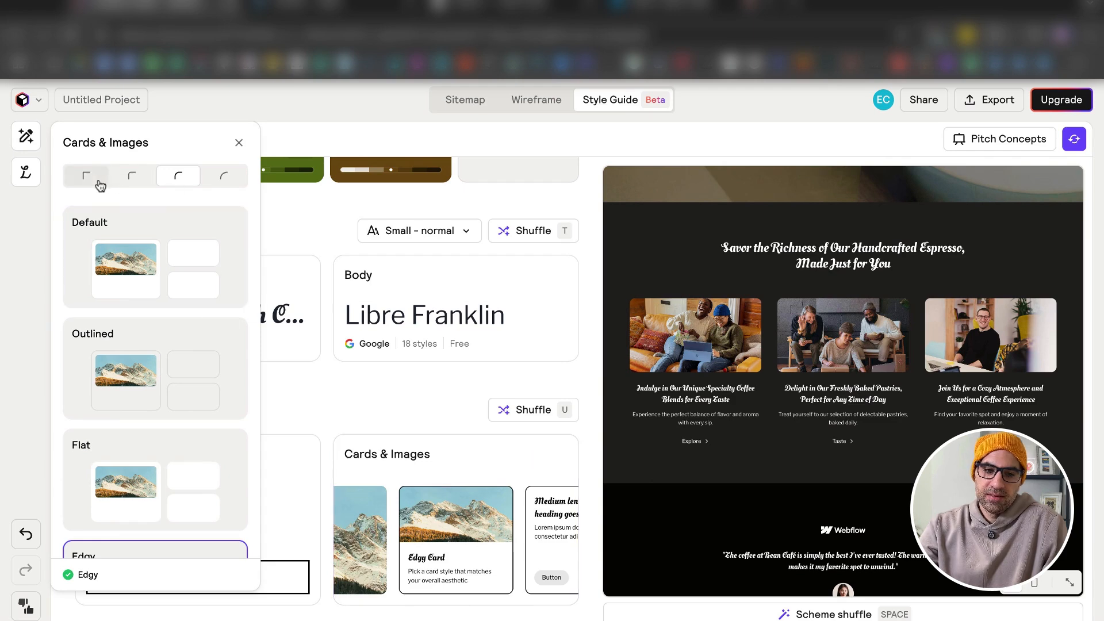
{"action": "left_click", "coordinate": [225, 175]}
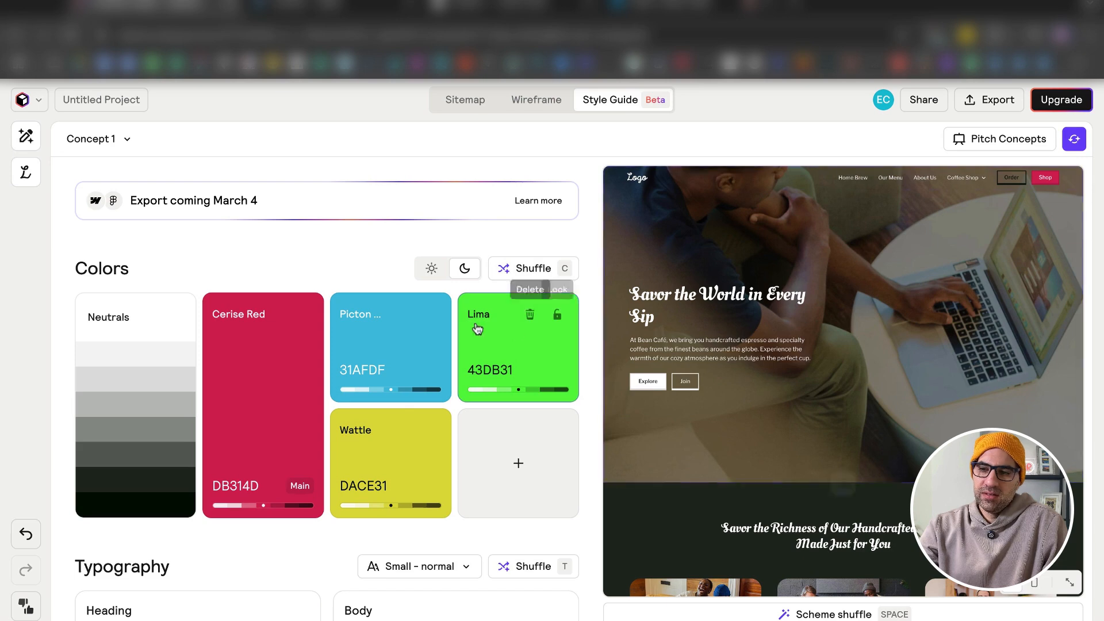
Shuffle to a light Gold-led palette and tint the features section gold, then pink-red.
{"action": "left_click", "coordinate": [532, 268]}
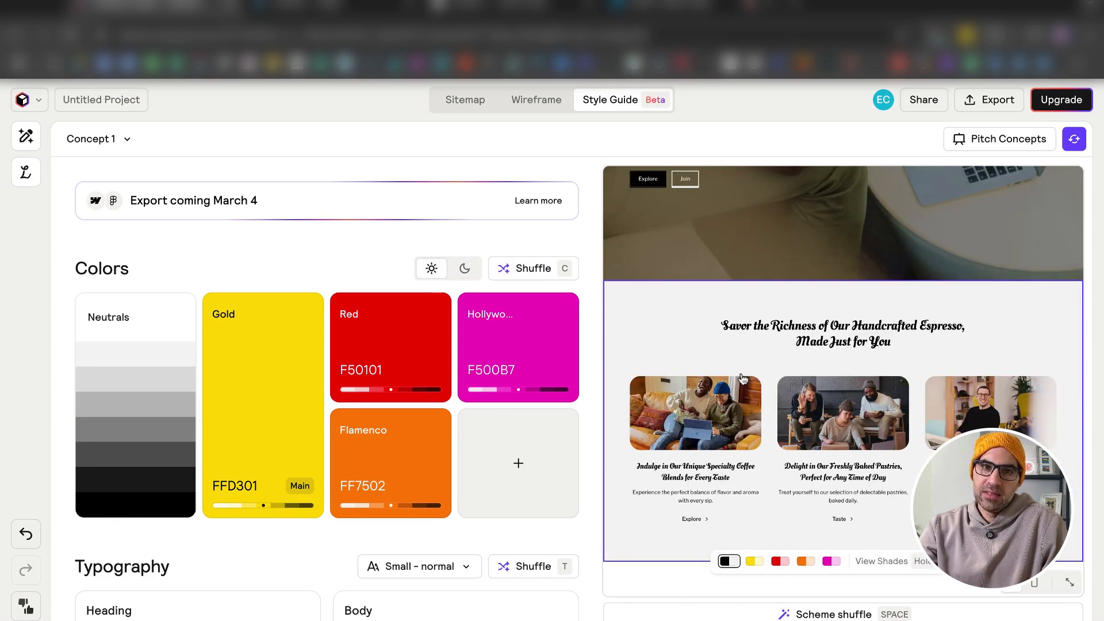
{"action": "mouse_move", "coordinate": [638, 334]}
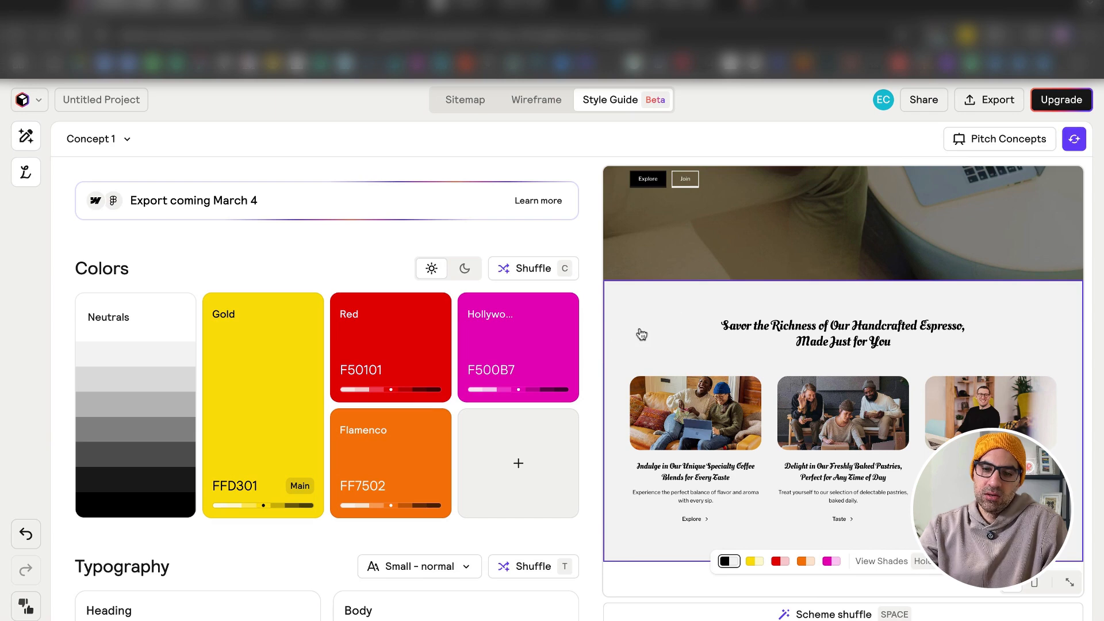
{"action": "left_click", "coordinate": [754, 561]}
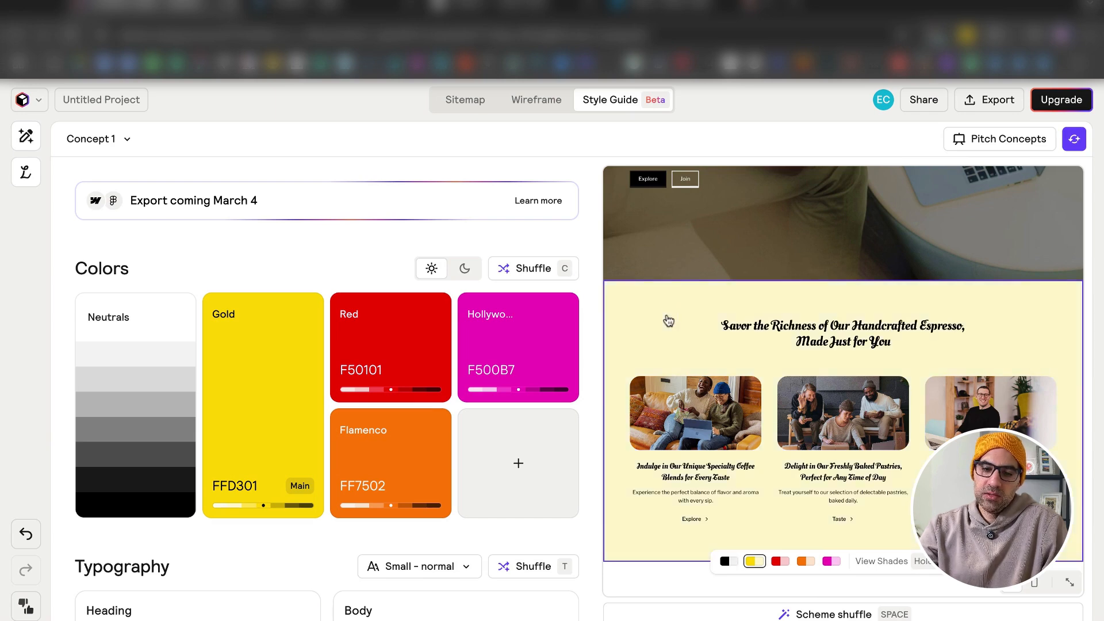
{"action": "left_click", "coordinate": [780, 561]}
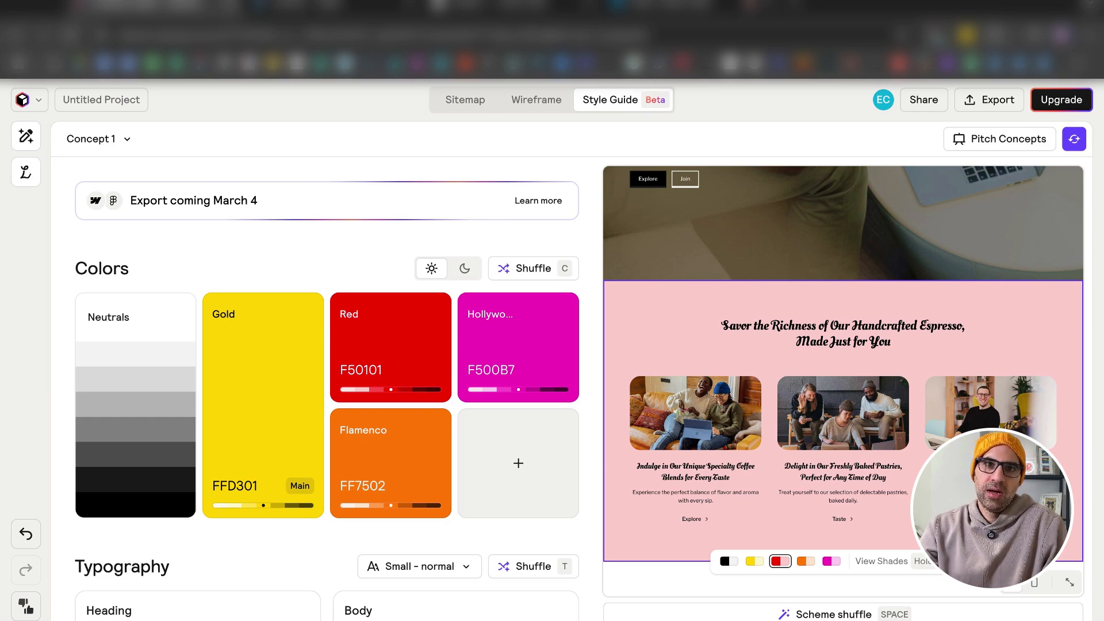
{"action": "left_click", "coordinate": [99, 138]}
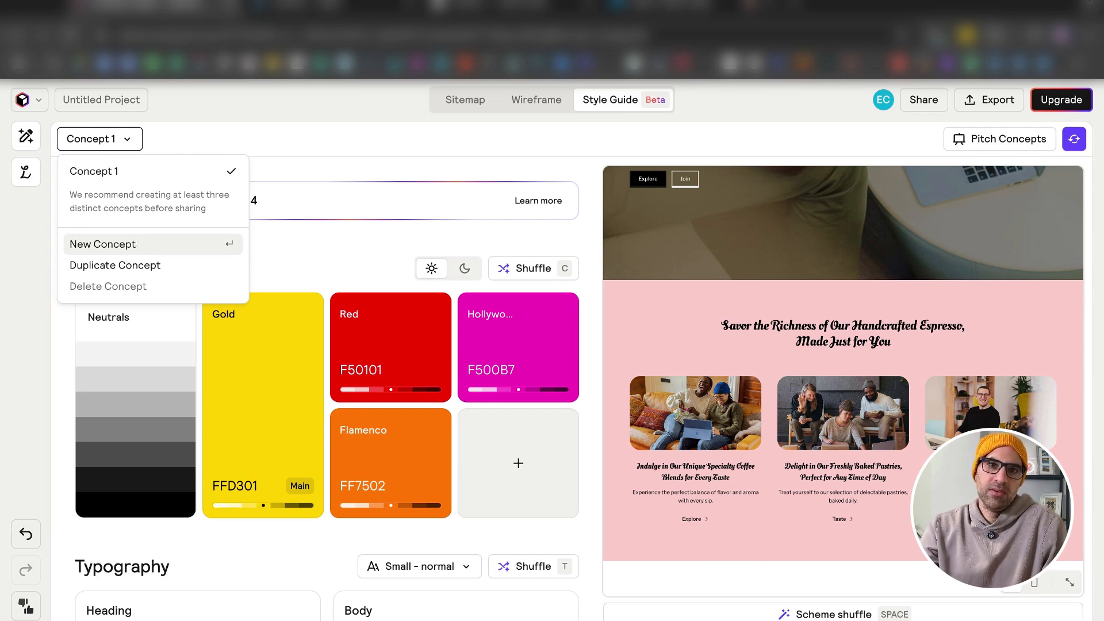
Create Concept 2 with a dark theme, a Blue Ribbon-led palette and Calistoga/Overpass type.
{"action": "left_click", "coordinate": [102, 243]}
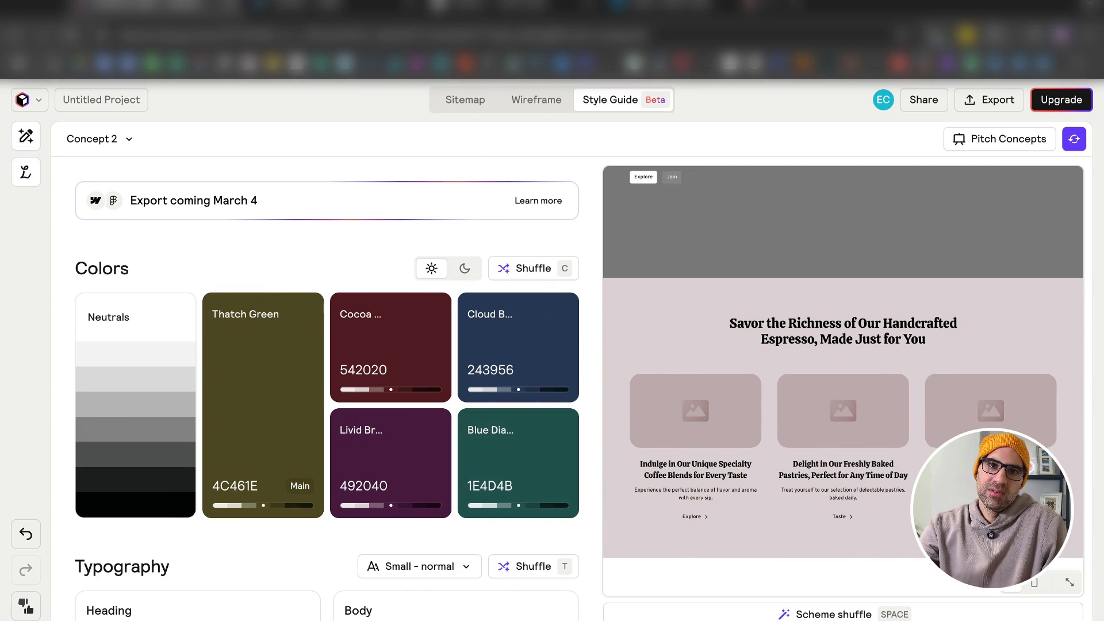
{"action": "mouse_move", "coordinate": [463, 267]}
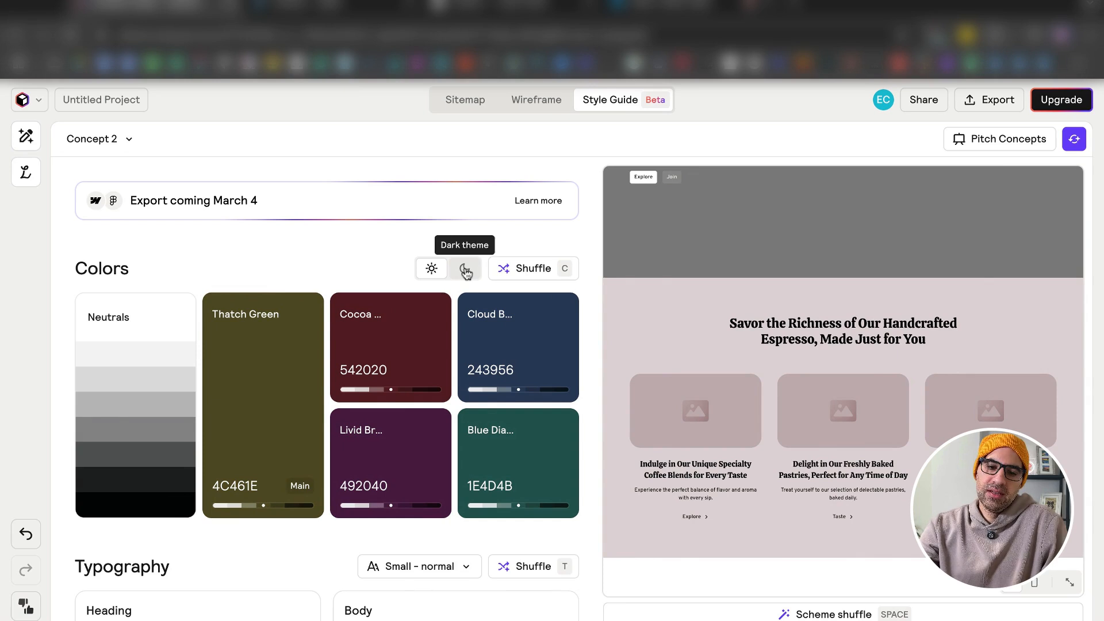
{"action": "left_click", "coordinate": [463, 268]}
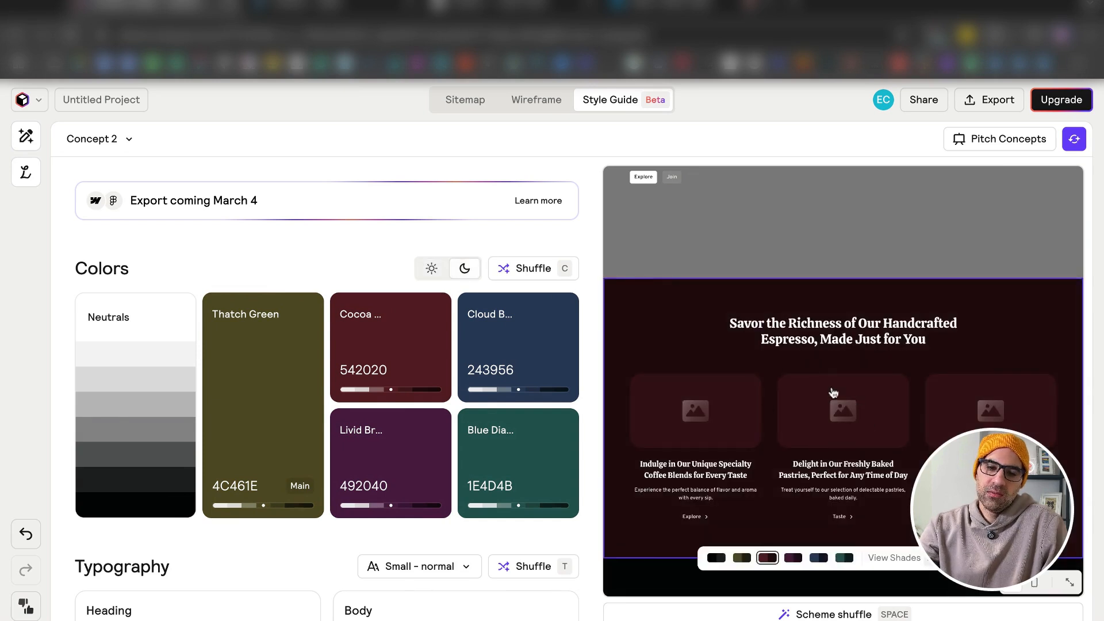
{"action": "left_click", "coordinate": [524, 268]}
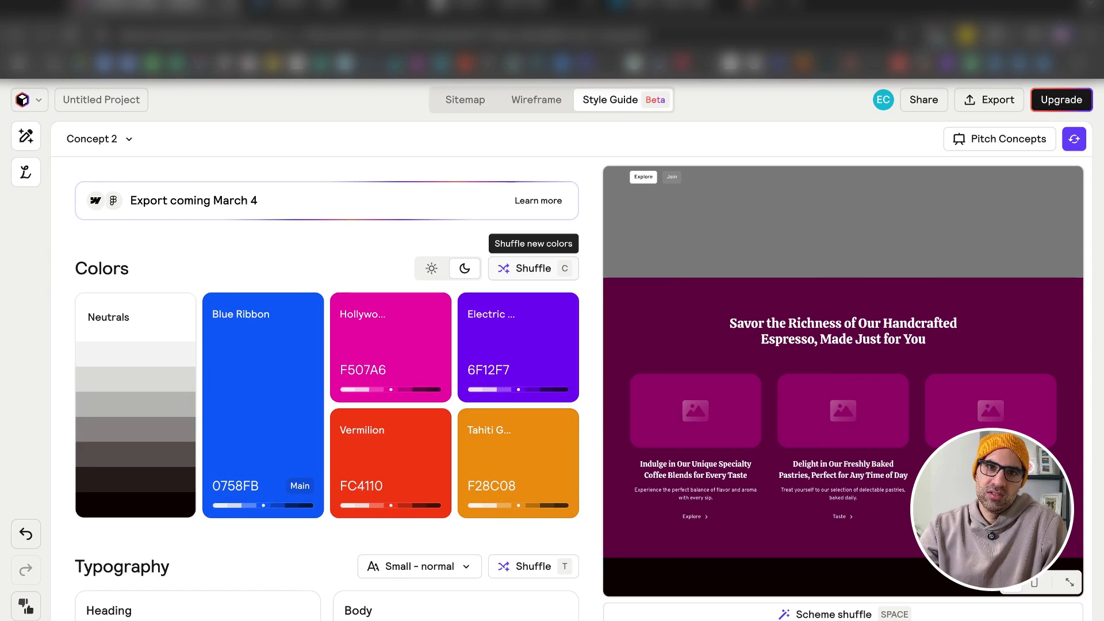
{"action": "scroll", "scroll_direction": "down", "scroll_amount": 3}
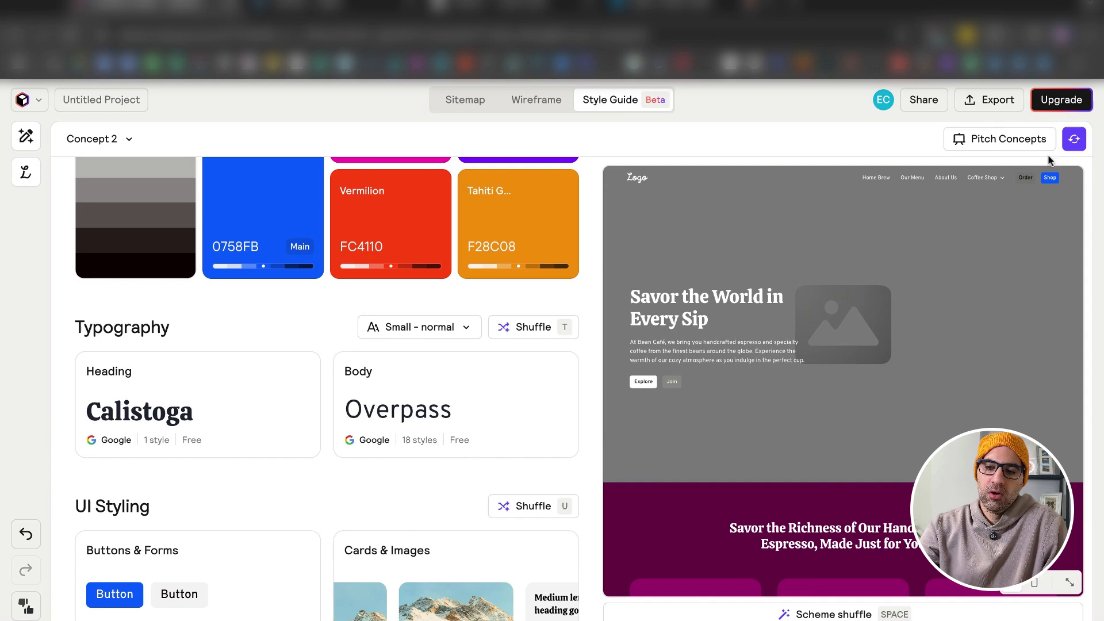
Pitch Concepts 1 and 2 side by side and hit the 'Coming soon' export notice.
{"action": "left_click", "coordinate": [998, 138]}
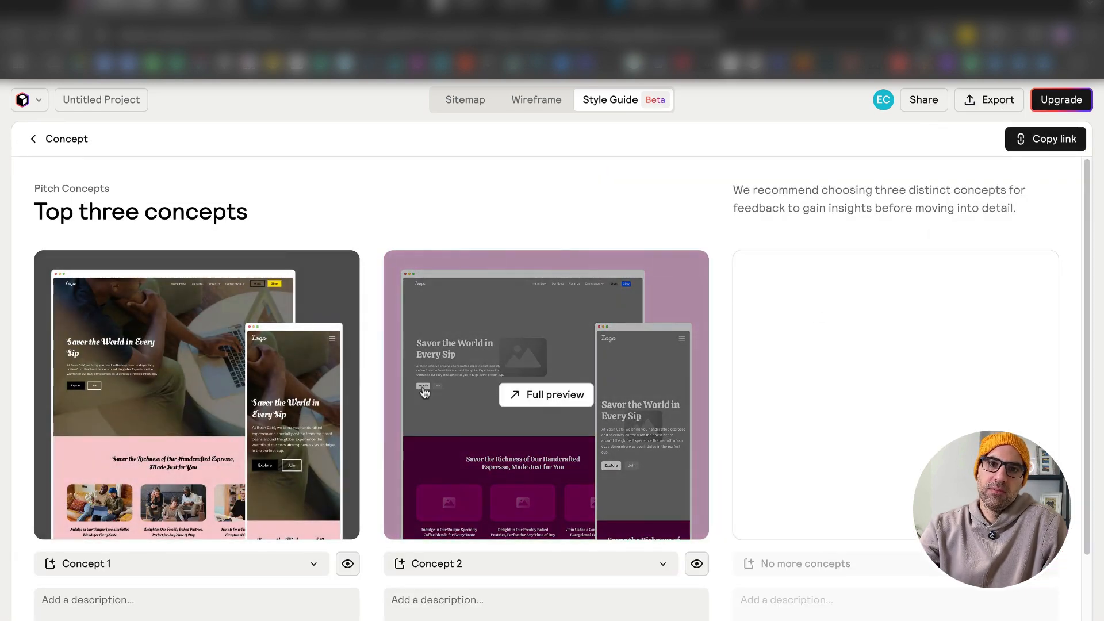
{"action": "scroll", "scroll_direction": "down", "scroll_amount": 3}
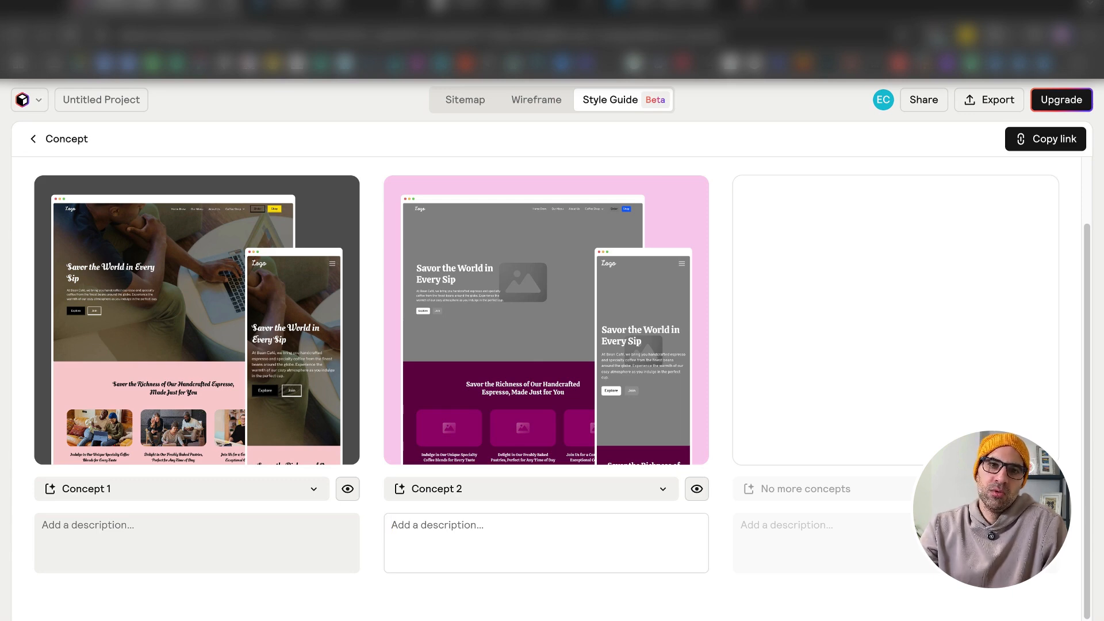
{"action": "left_click", "coordinate": [457, 524]}
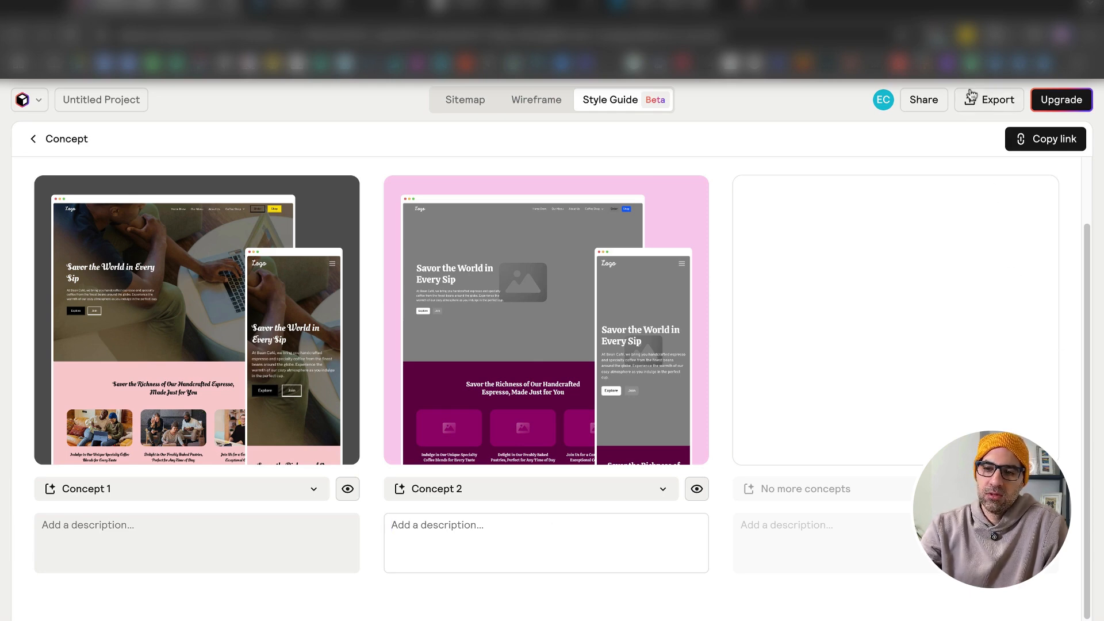
{"action": "left_click", "coordinate": [996, 98]}
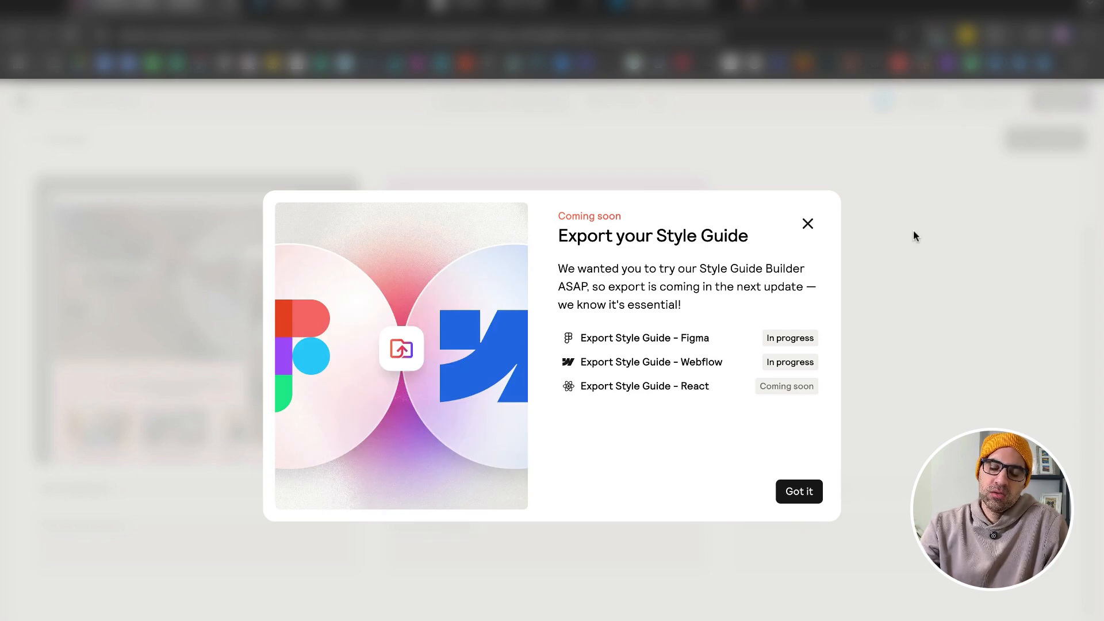